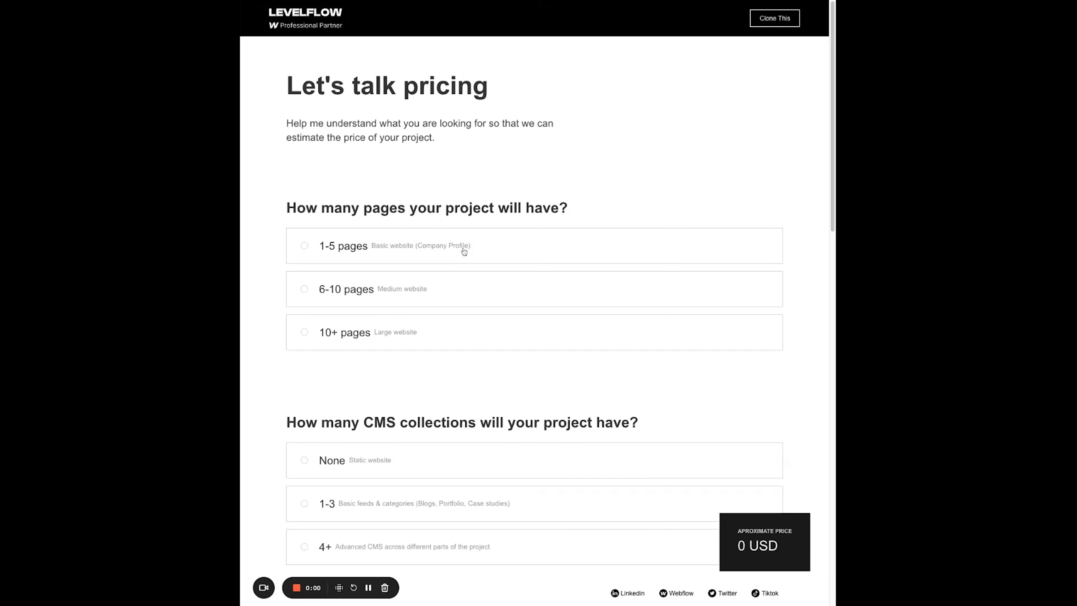
- Choose 1-5 pages and other options, then tick User access and Filtering system to reach $13500
left_click(303, 245)
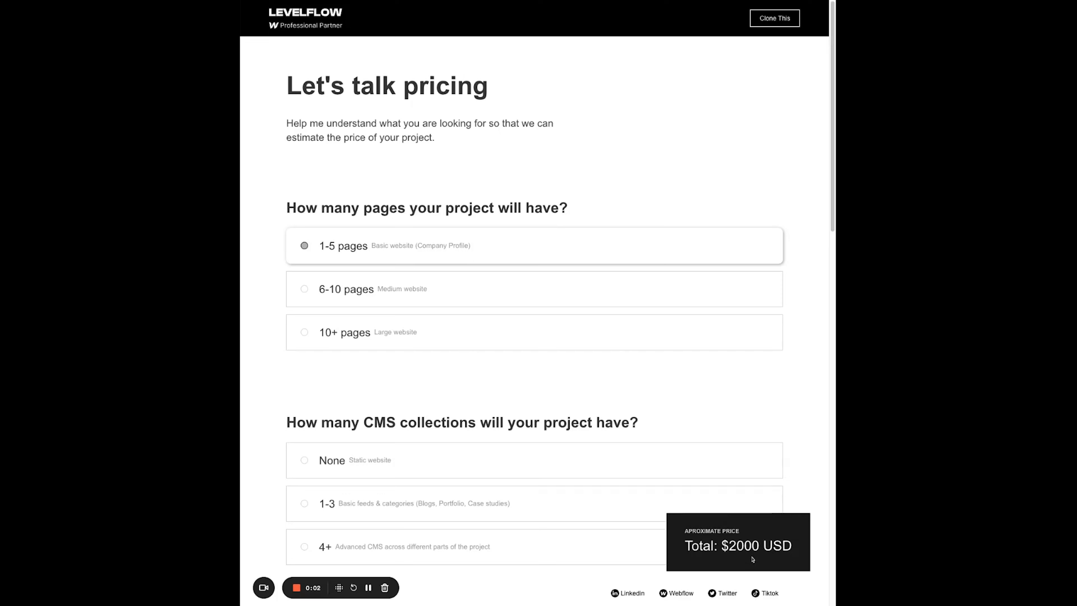
left_click(304, 458)
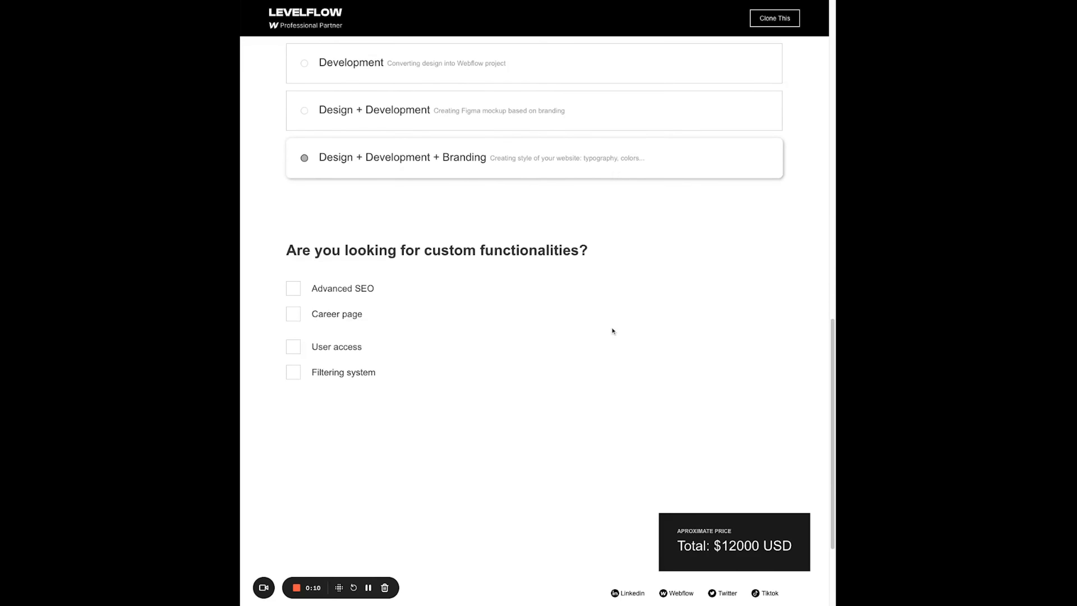
left_click(292, 333)
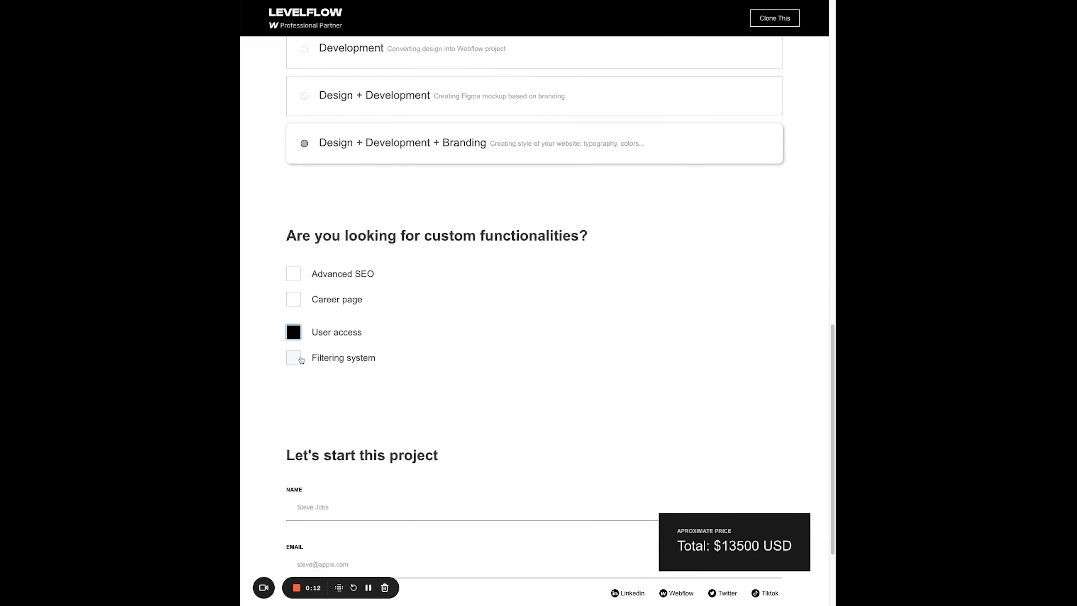
left_click(293, 358)
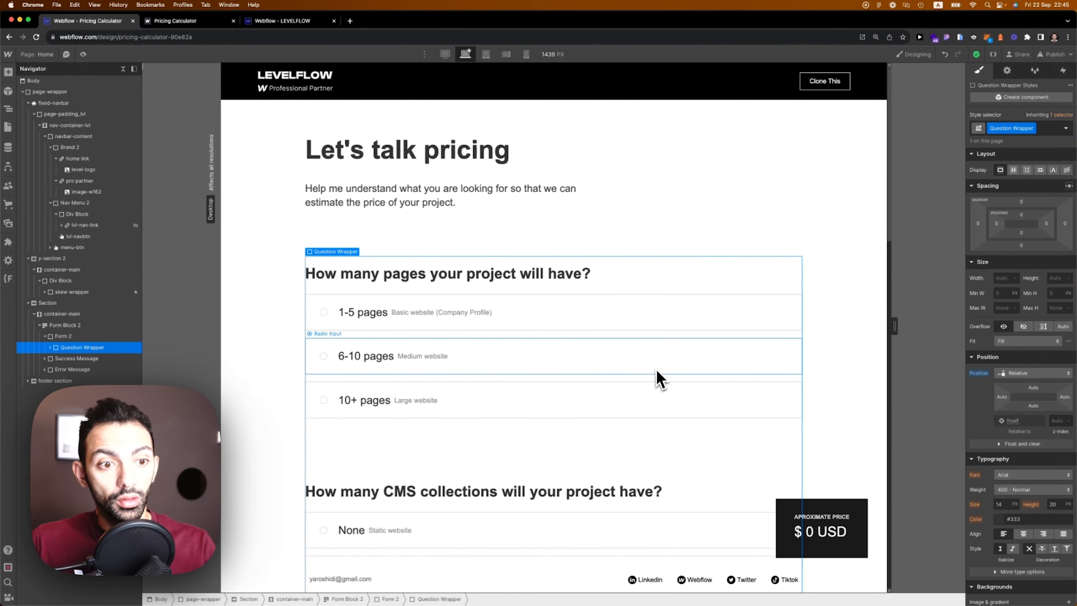
mouse_move(613, 361)
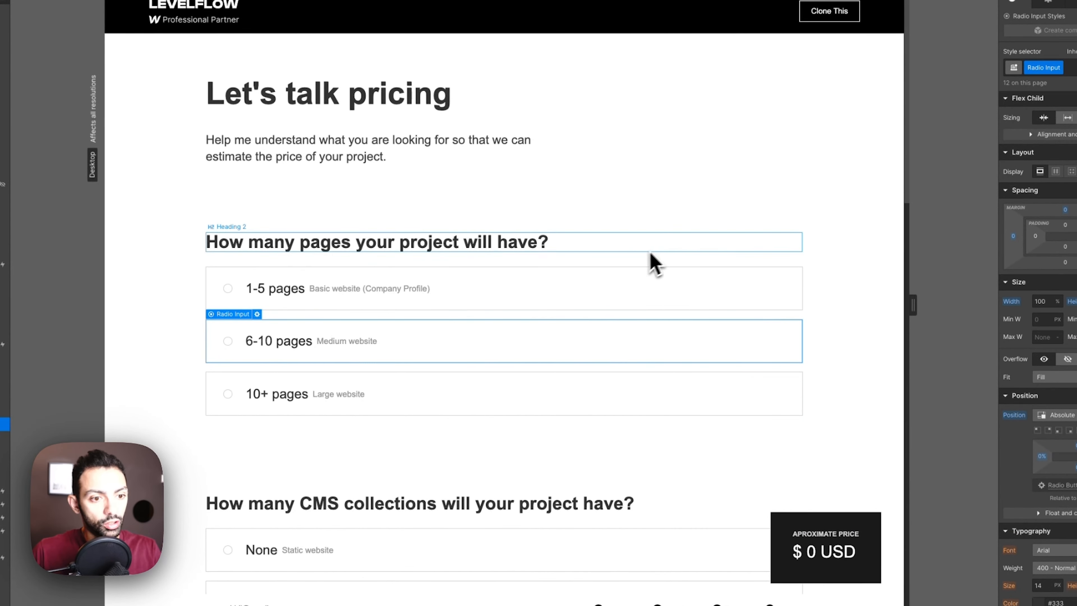
scroll("down", 3)
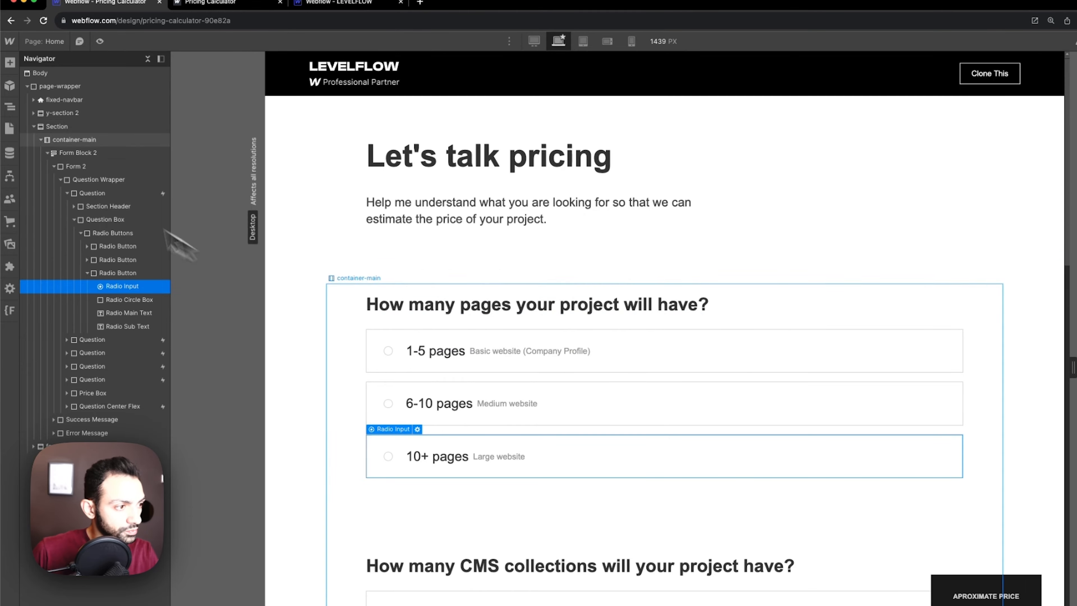
scroll("down", 3)
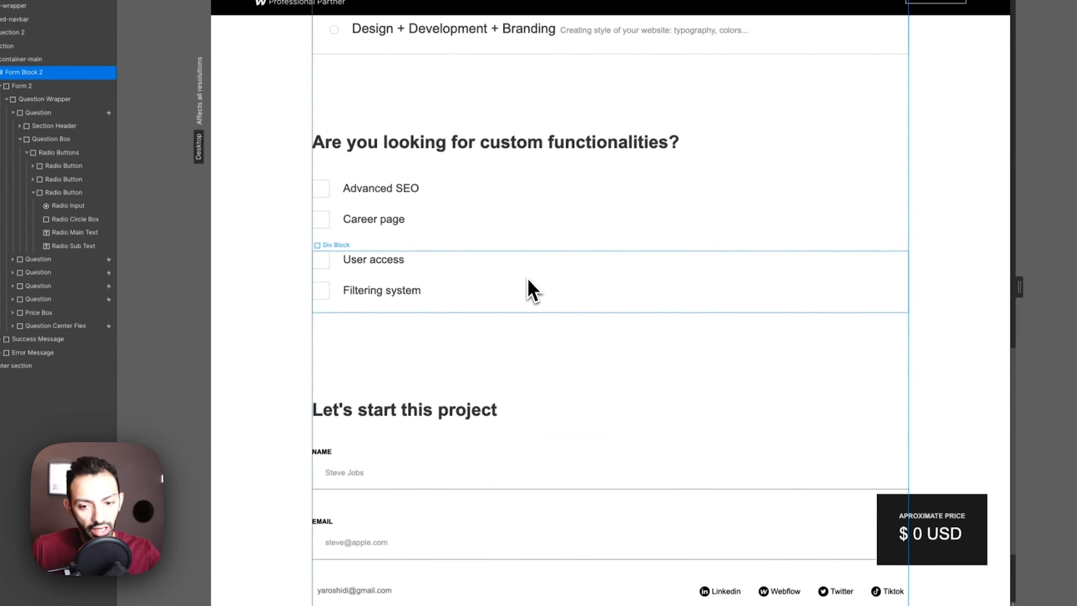
scroll("up", 3)
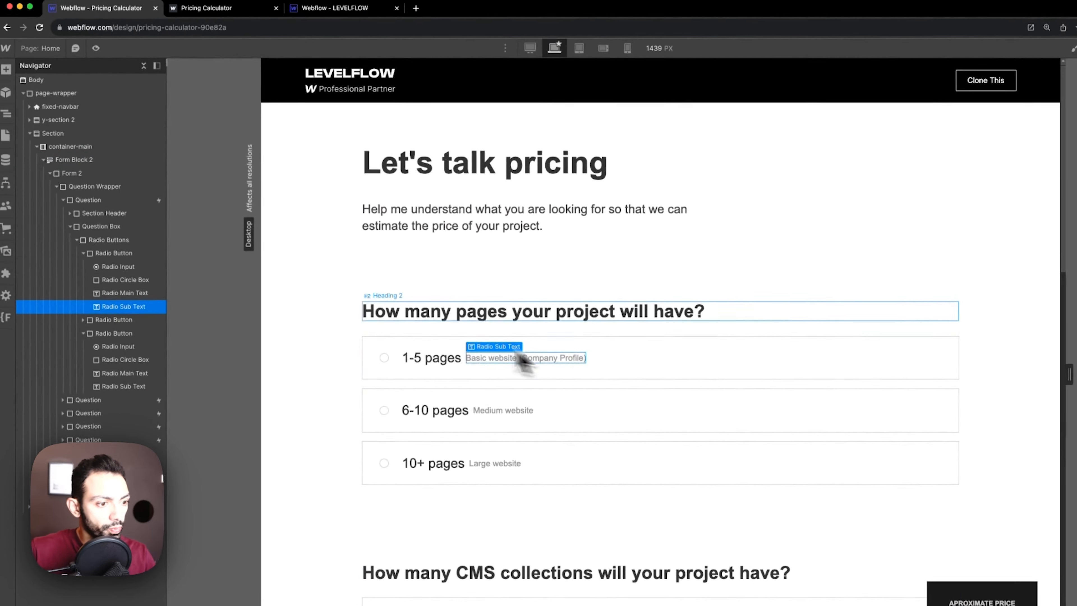
left_click(119, 268)
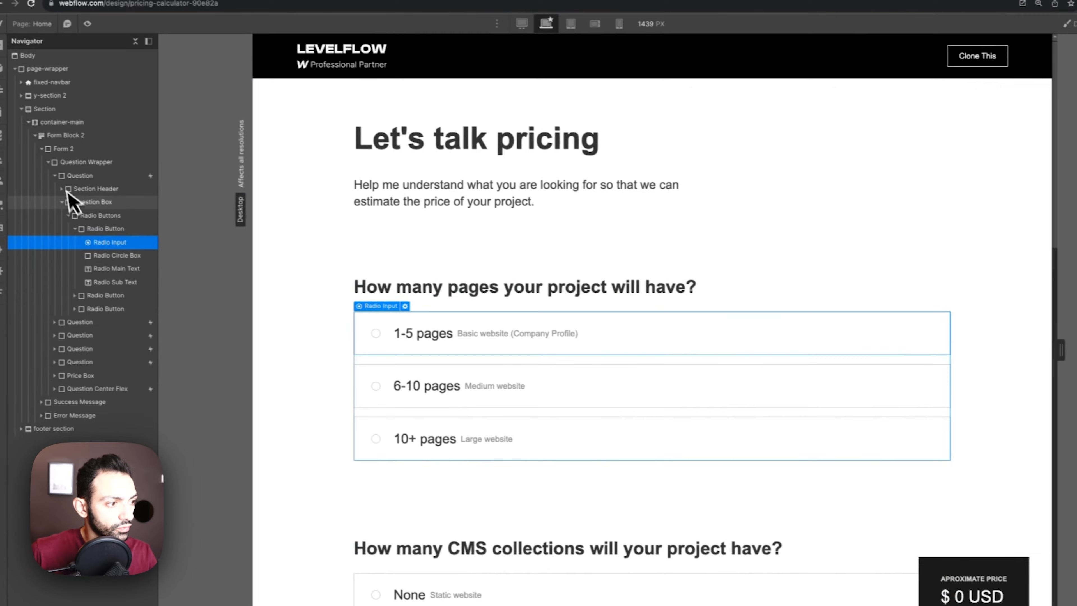
left_click(95, 201)
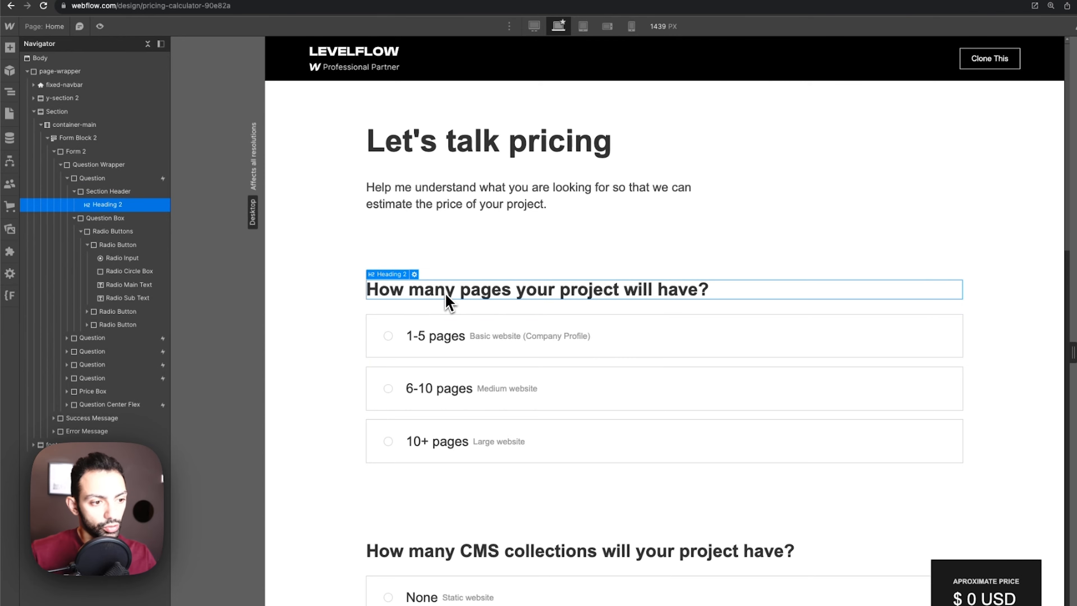
left_click(106, 217)
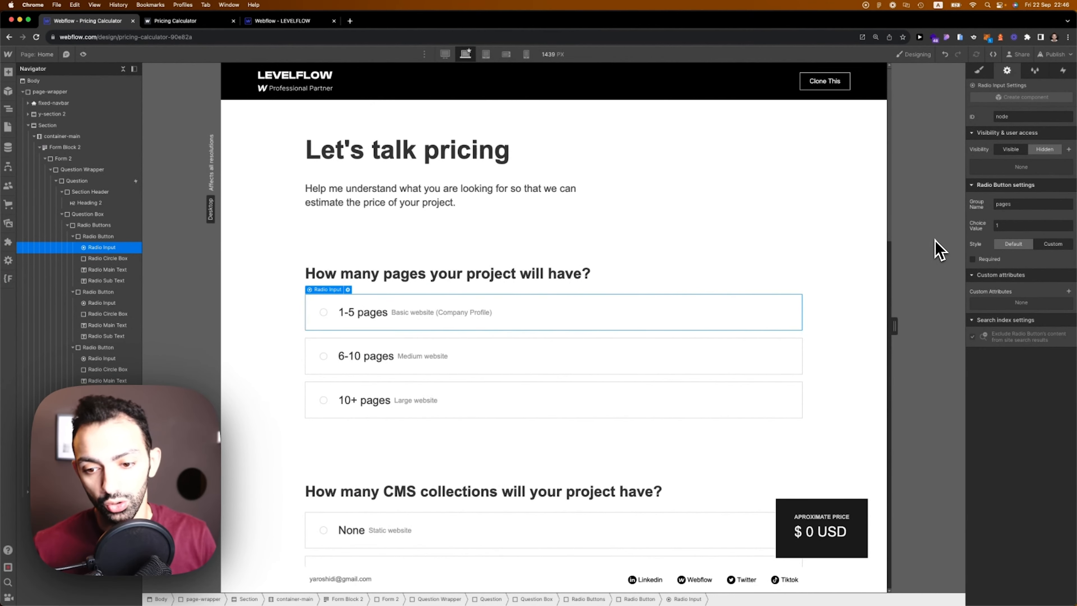
mouse_move(1010, 227)
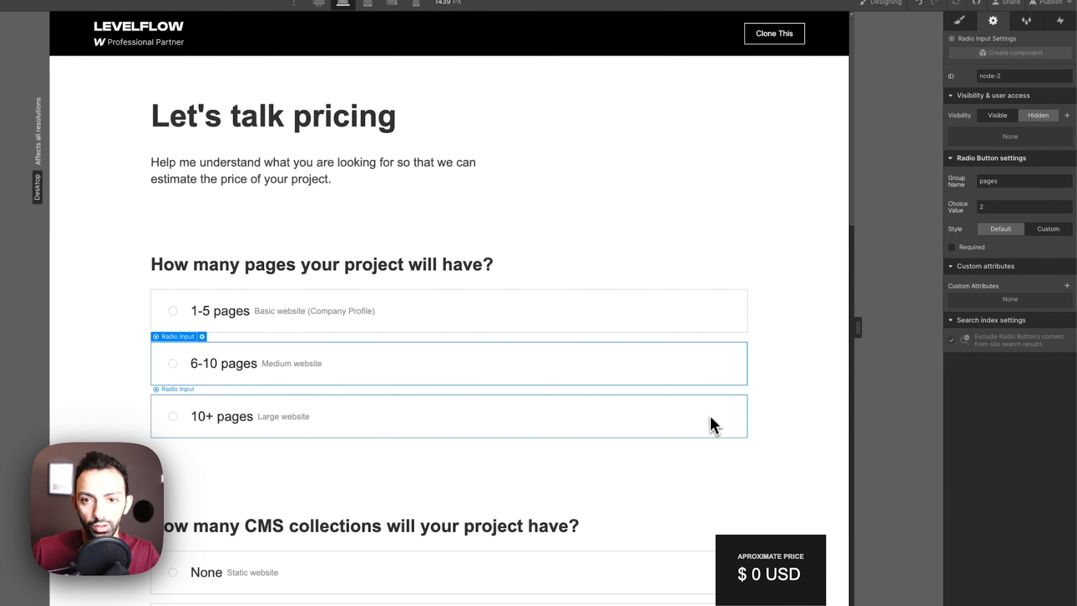
- Assign group names like 'cms' to the pages and animations radio options, reviewing each question down the form
left_click(446, 311)
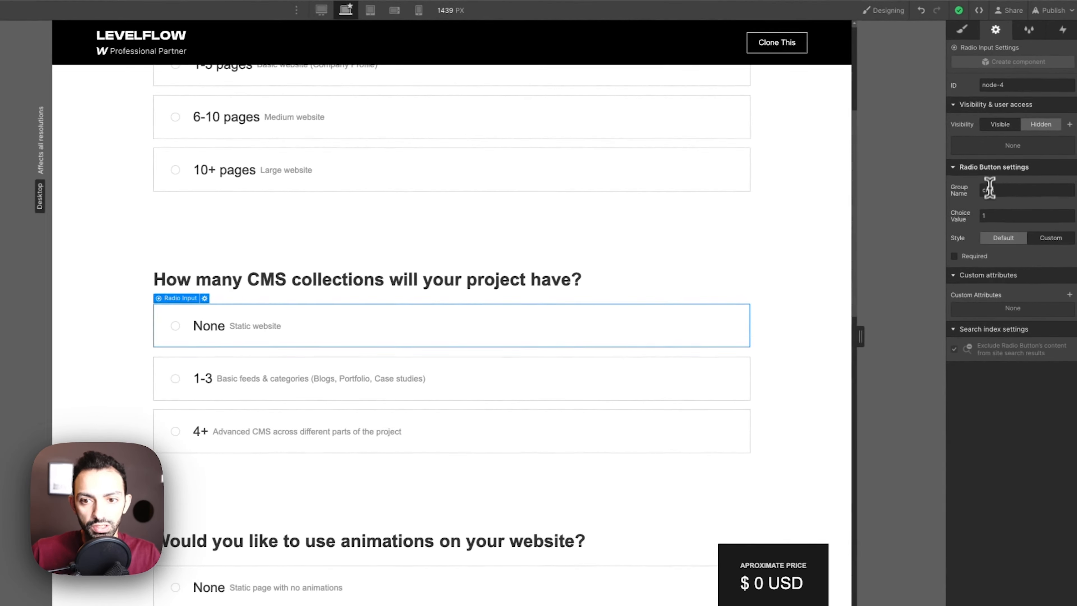
type("cms")
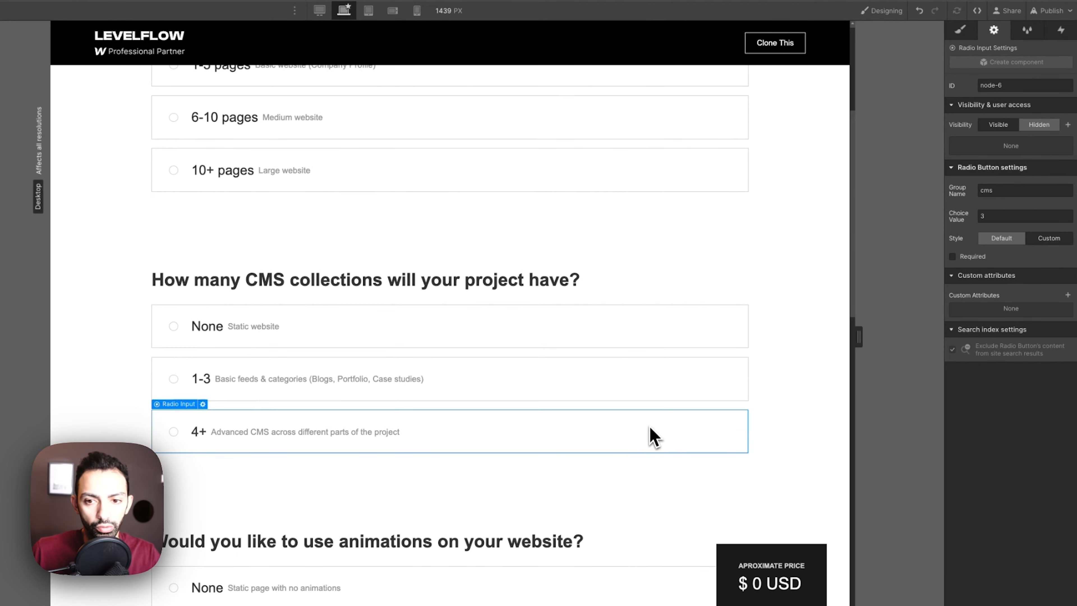
scroll("down", 3)
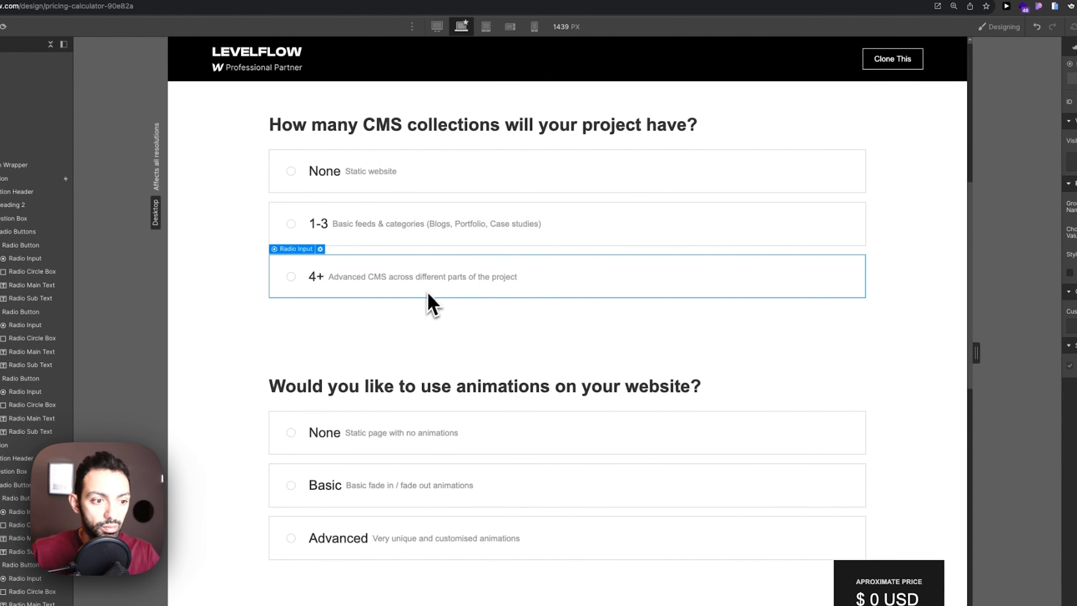
mouse_move(666, 274)
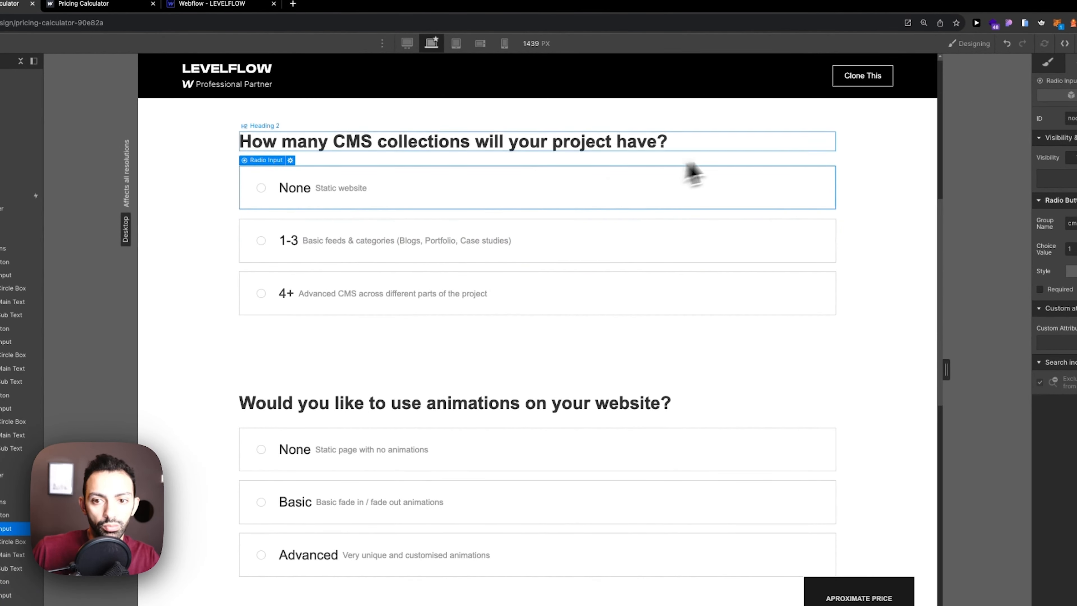
scroll("down", 3)
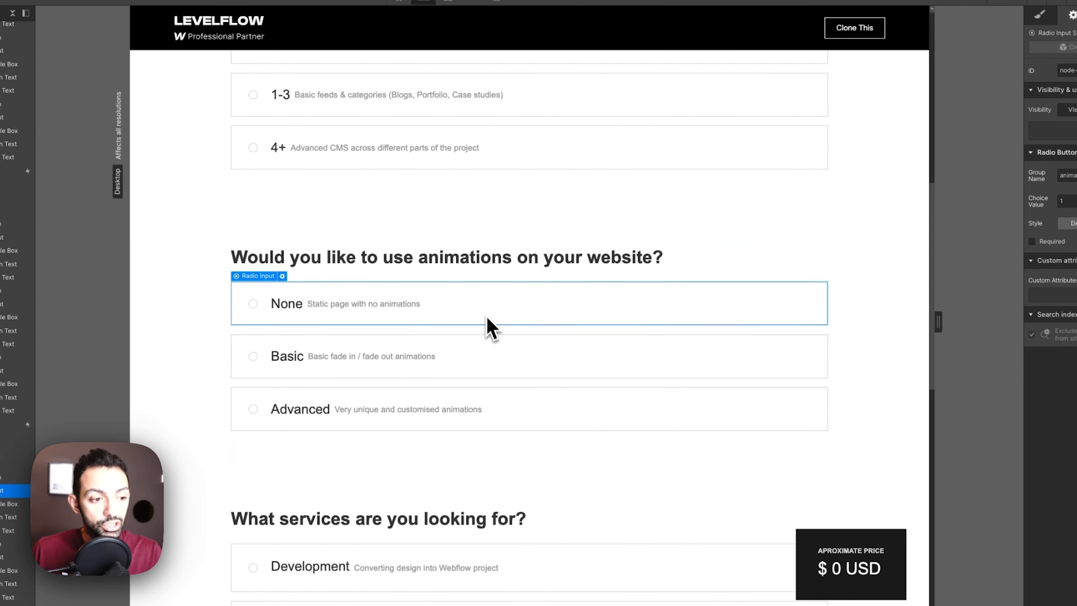
mouse_move(669, 316)
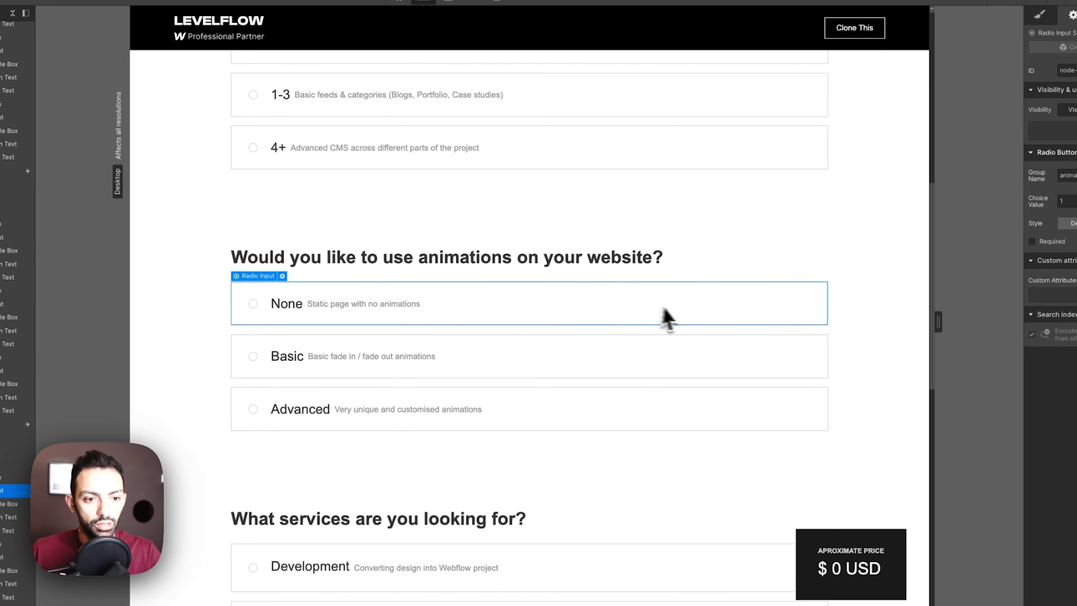
left_click(529, 355)
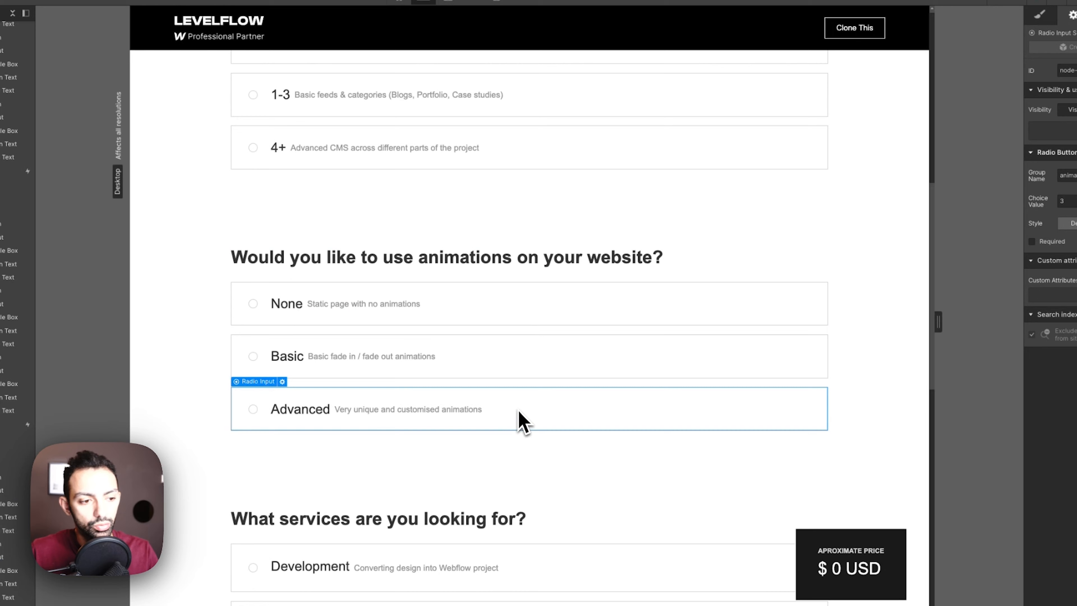
scroll("down", 3)
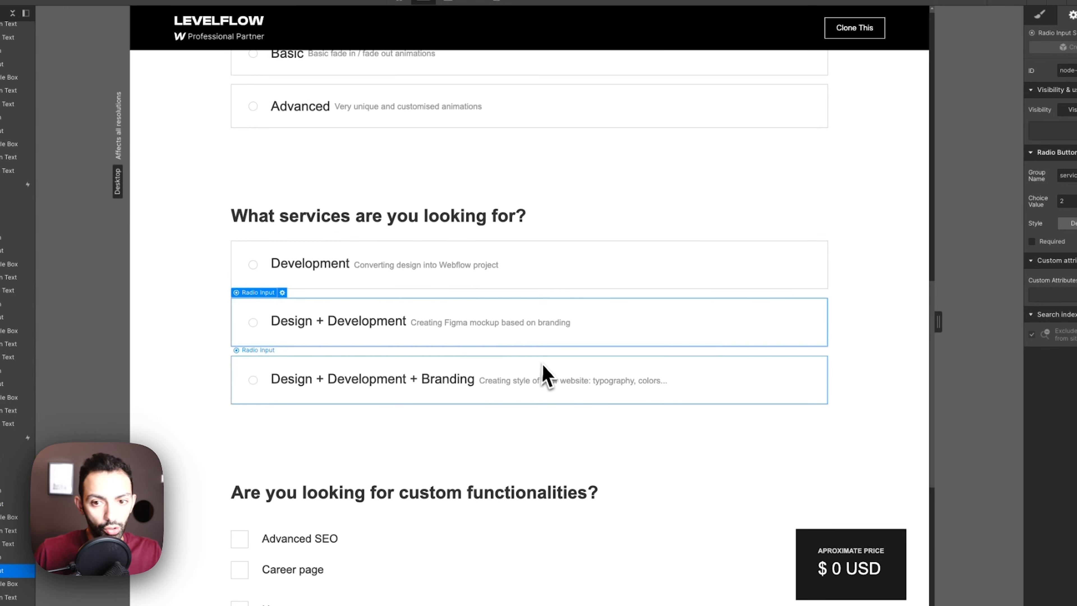
scroll("down", 3)
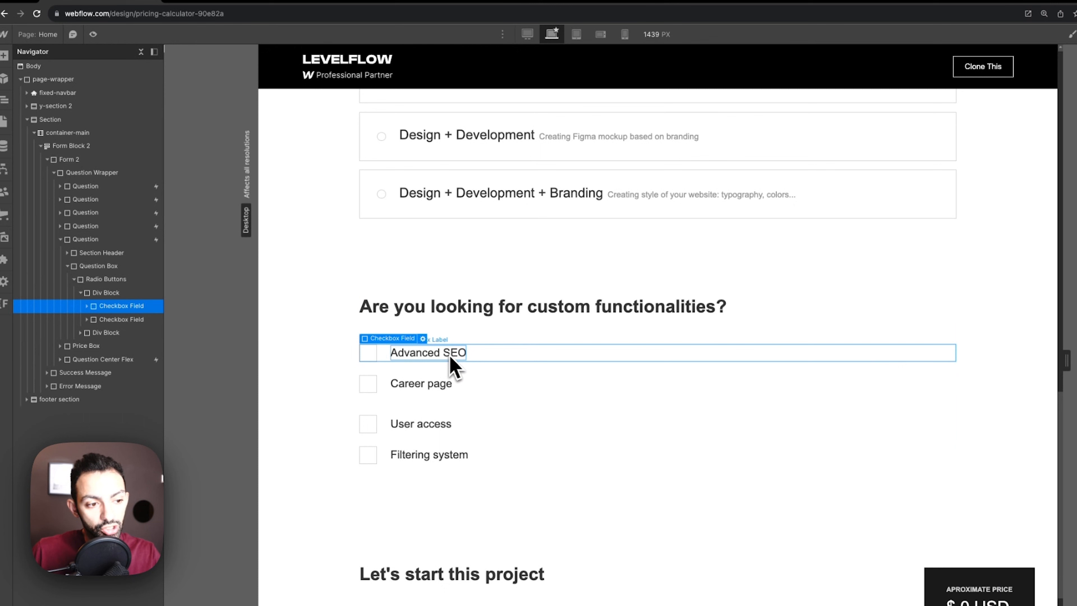
left_click(420, 383)
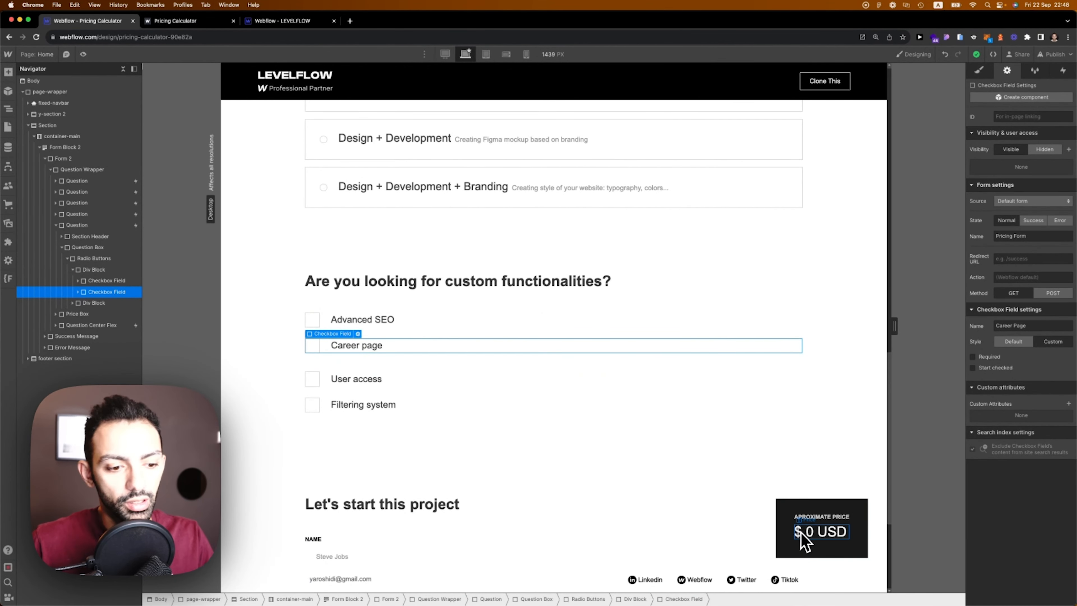
left_click(356, 379)
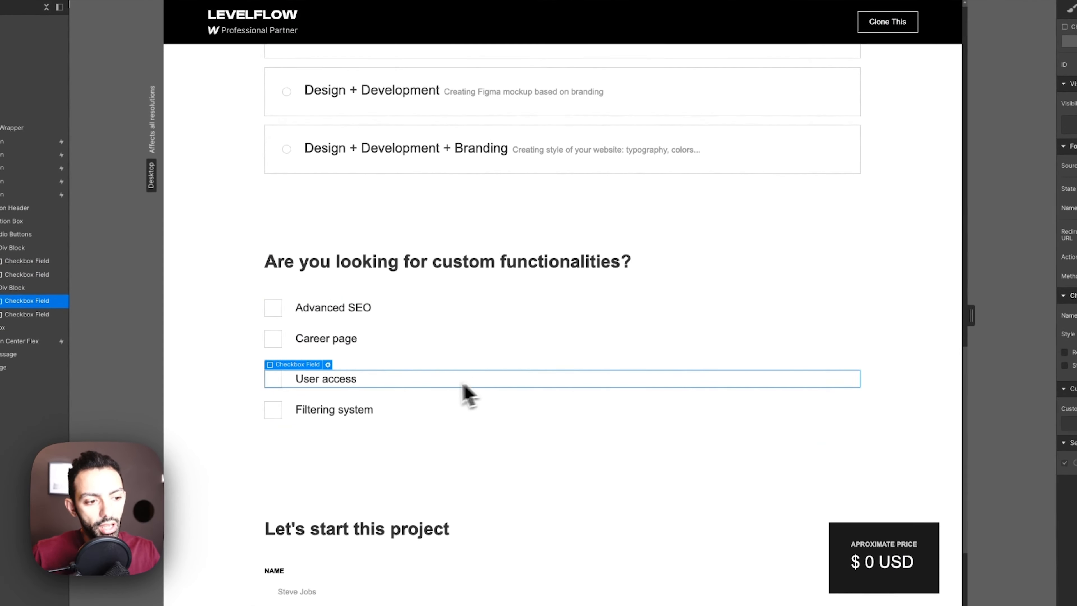
left_click(333, 306)
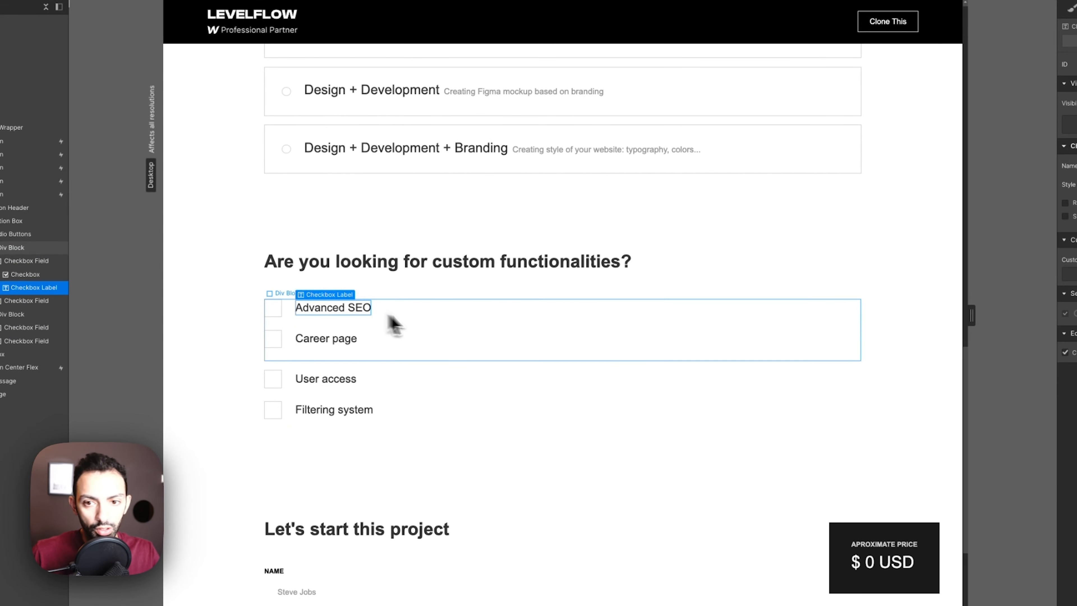
left_click(272, 308)
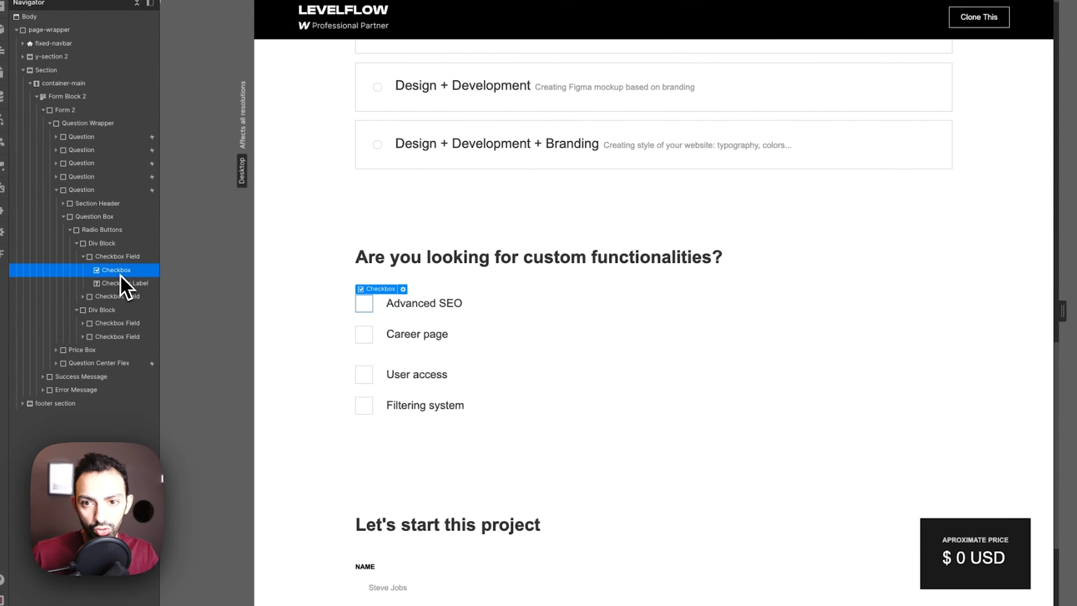
left_click(124, 256)
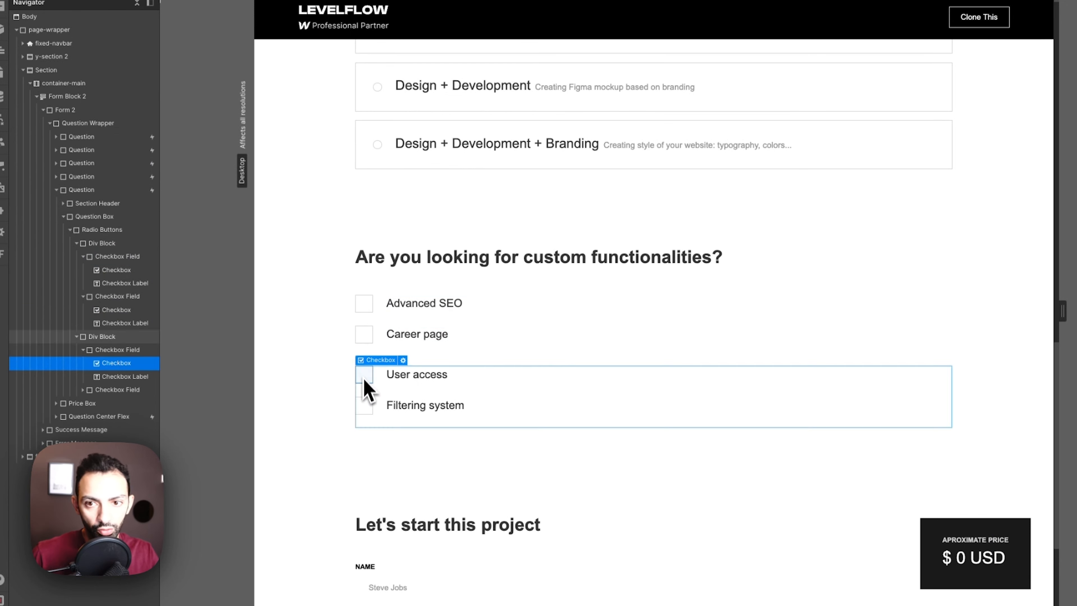
left_click(364, 404)
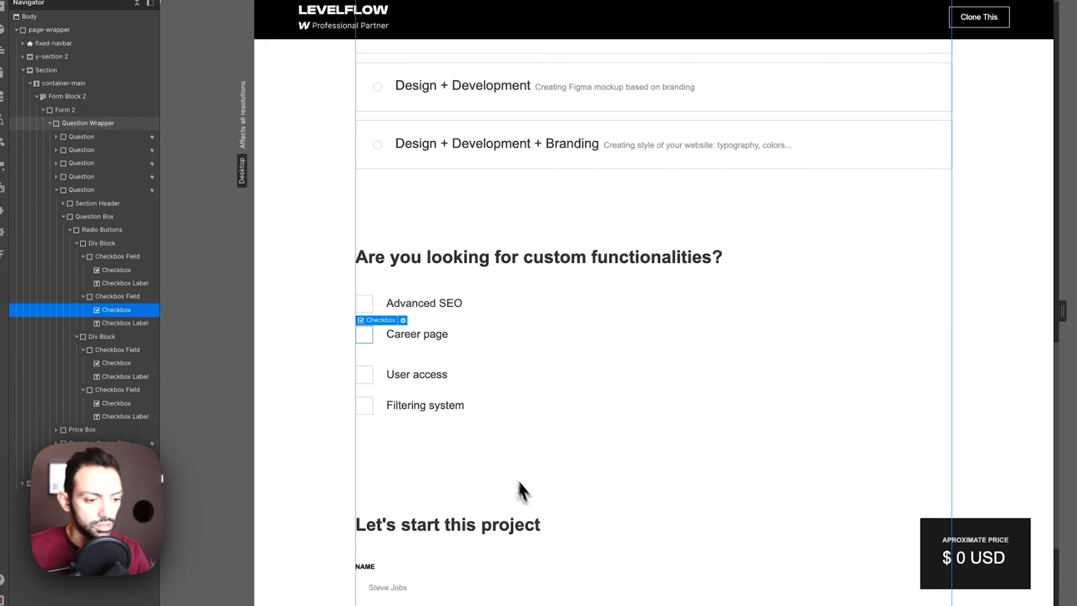
scroll("down", 3)
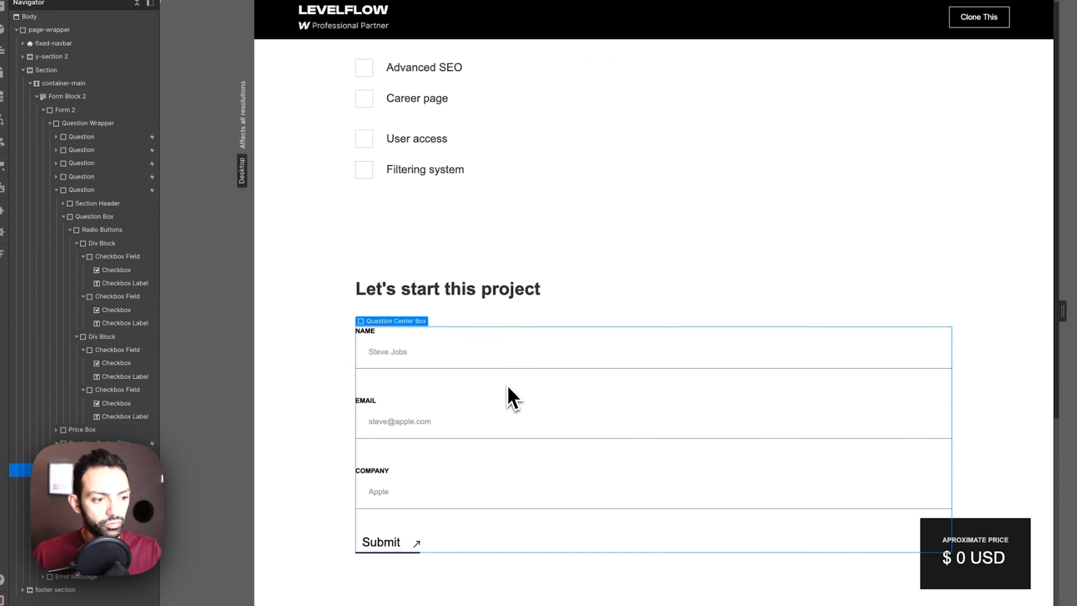
left_click(447, 288)
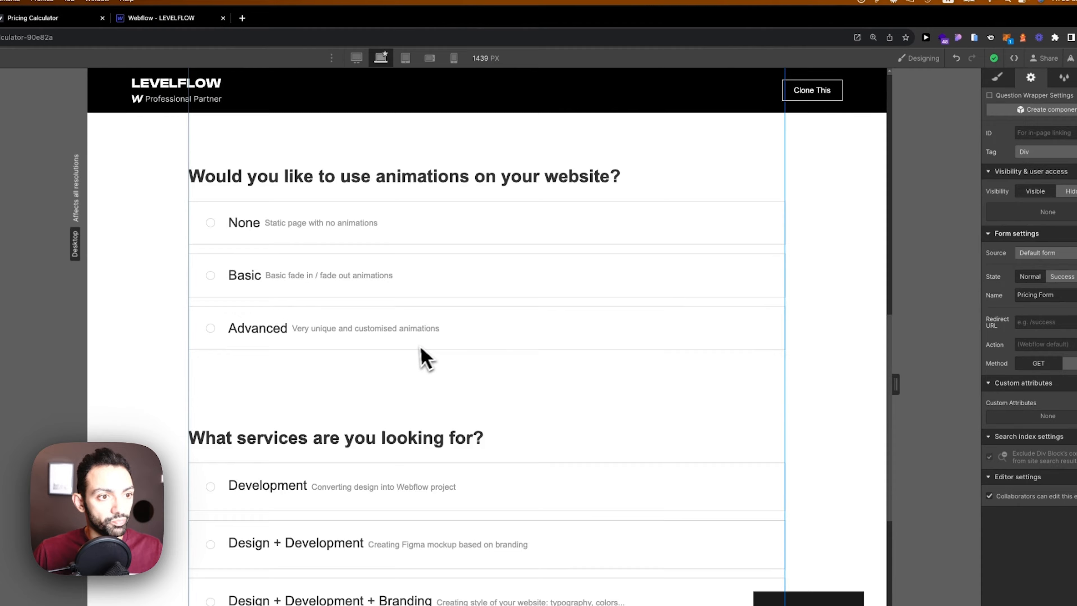
- Publish the site to the staging domain and open the published staging site
left_click(1047, 65)
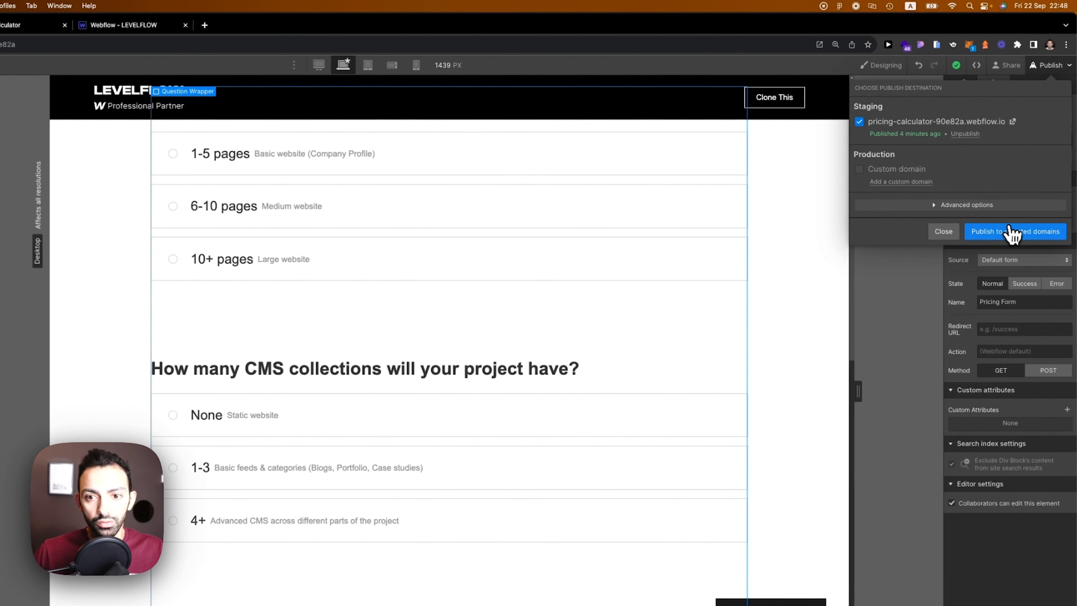
left_click(1015, 232)
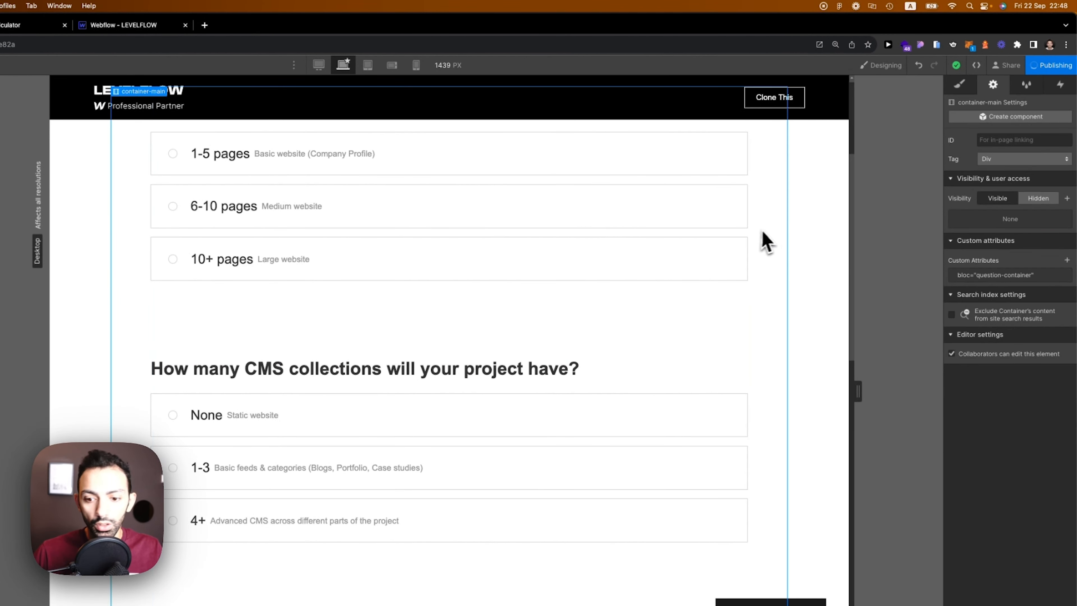
left_click(1052, 65)
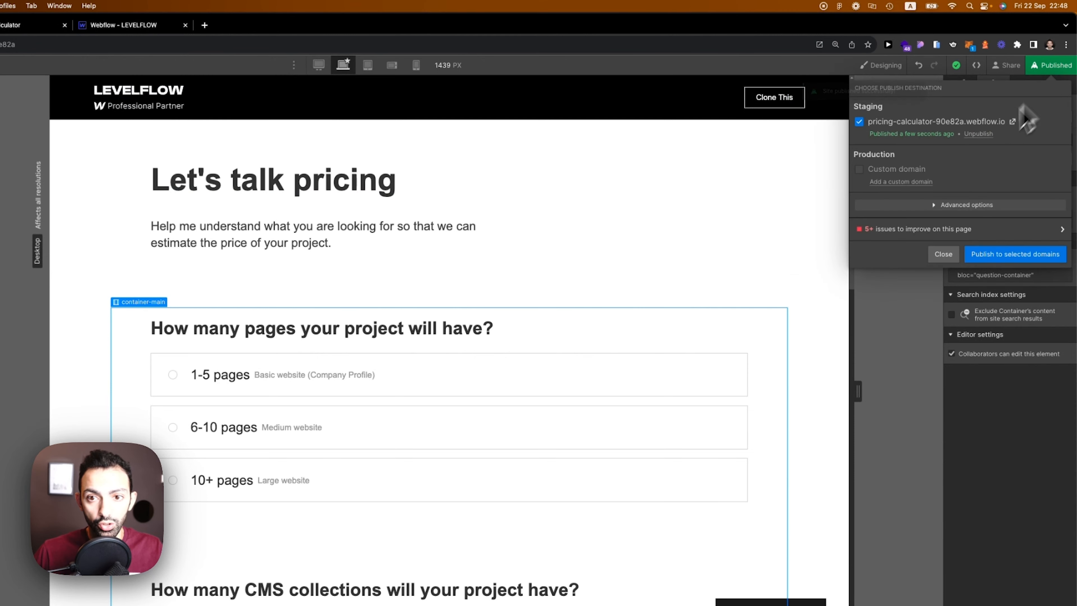
left_click(1012, 122)
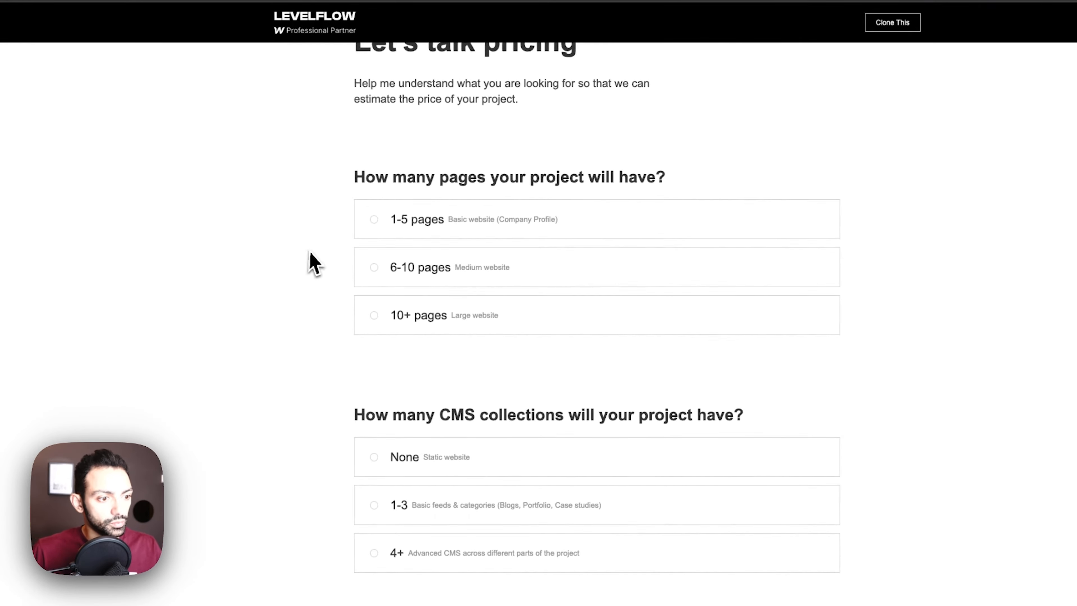
scroll("up", 3)
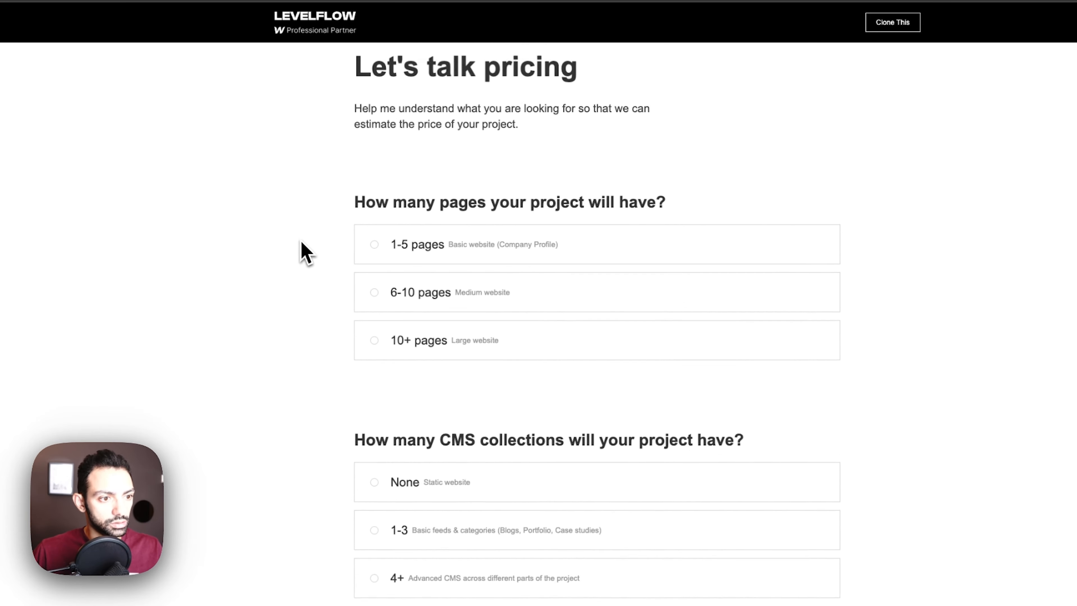
scroll("down", 3)
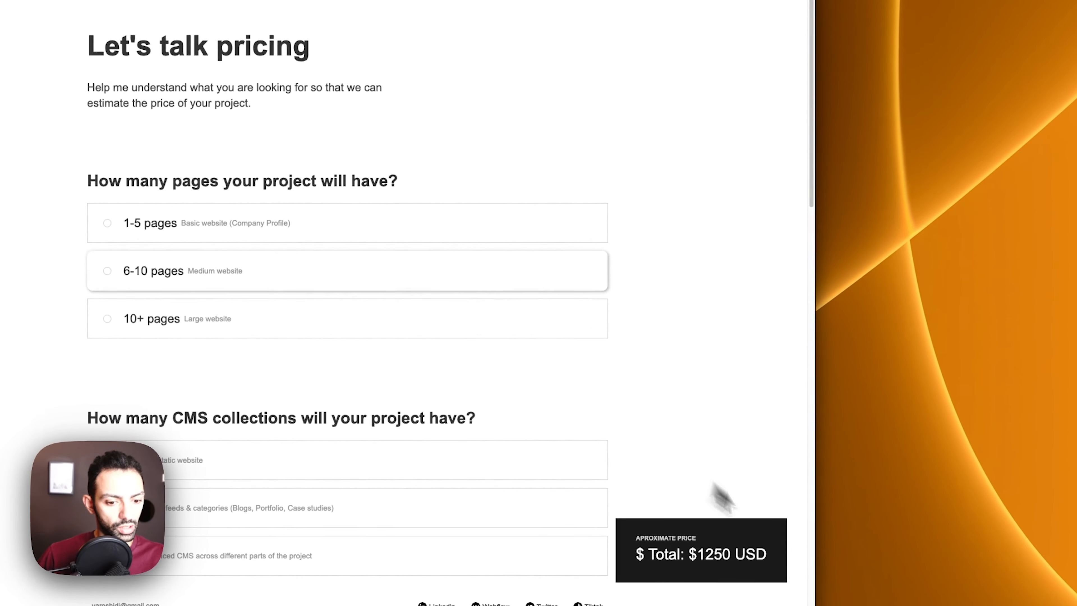
- Pick 6-10 pages, tick Advanced SEO and Filtering system for a $5600 total, and submit the form
double_click(714, 554)
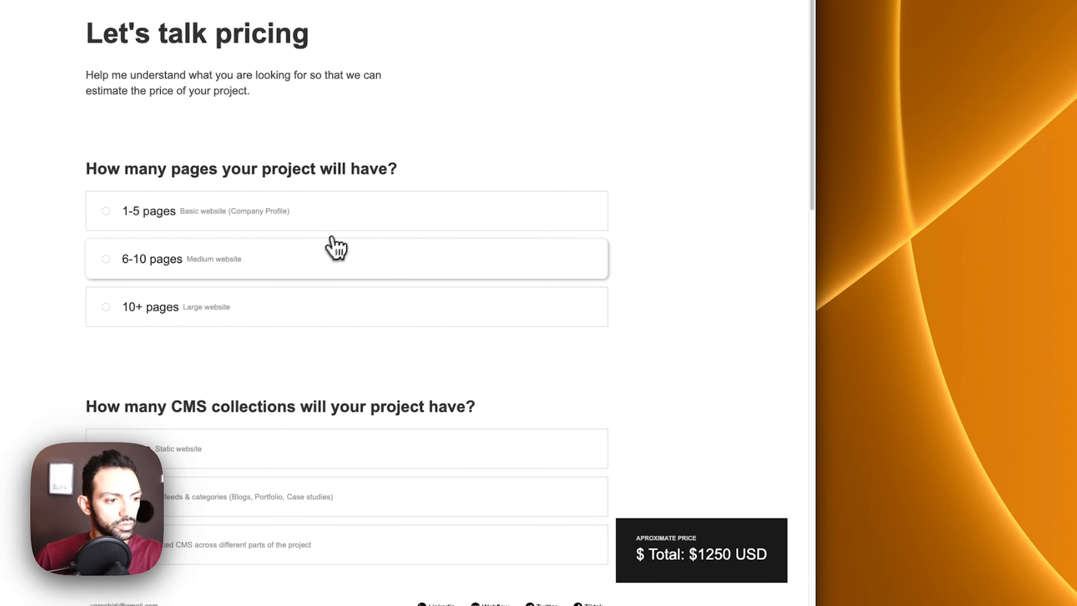
scroll("down", 3)
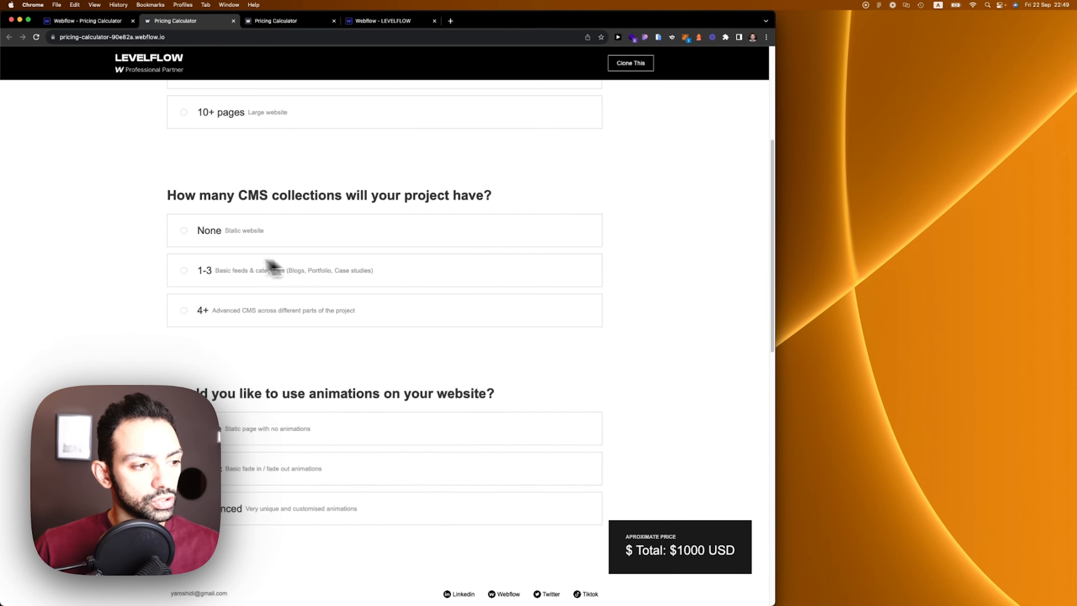
mouse_move(200, 288)
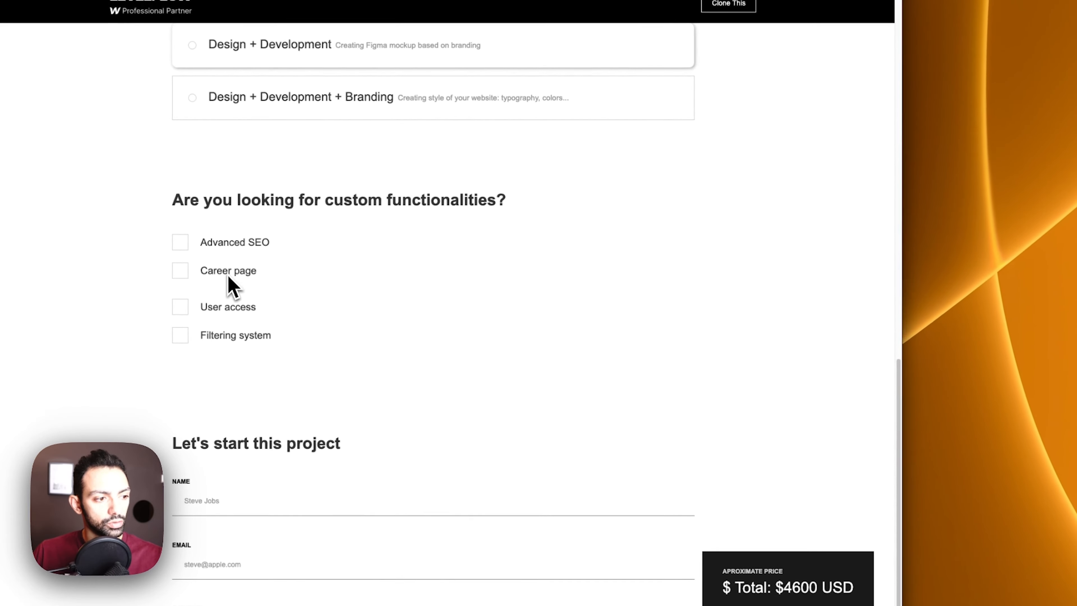
left_click(180, 336)
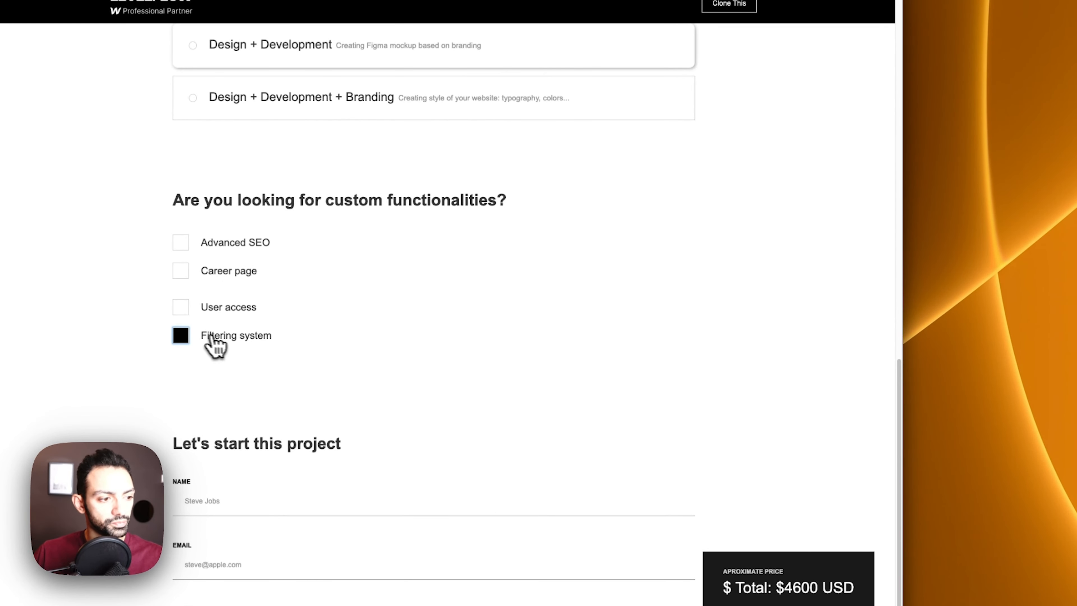
left_click(180, 241)
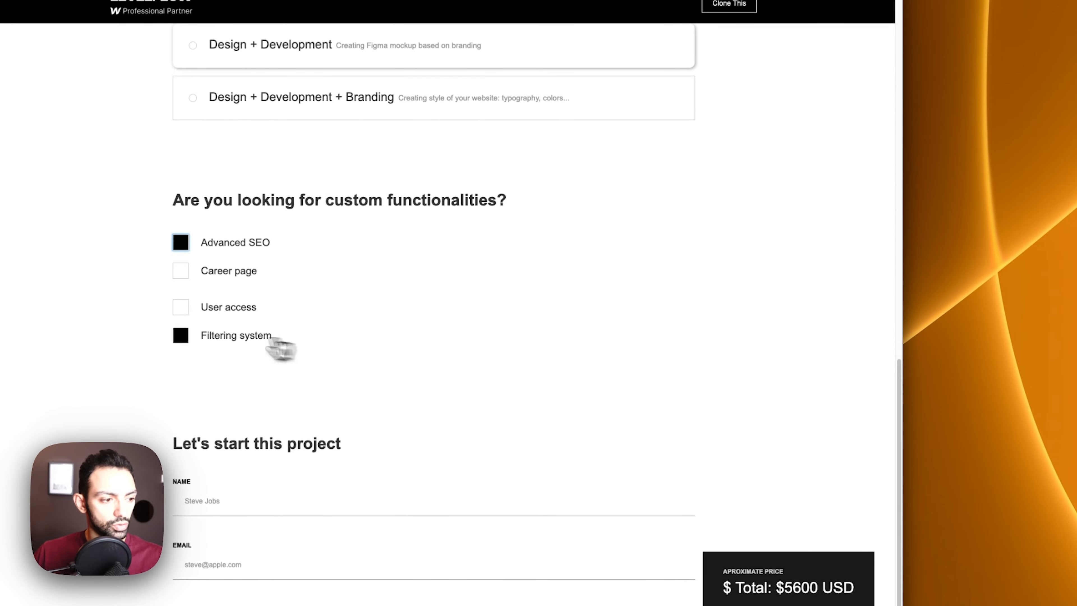
left_click(180, 336)
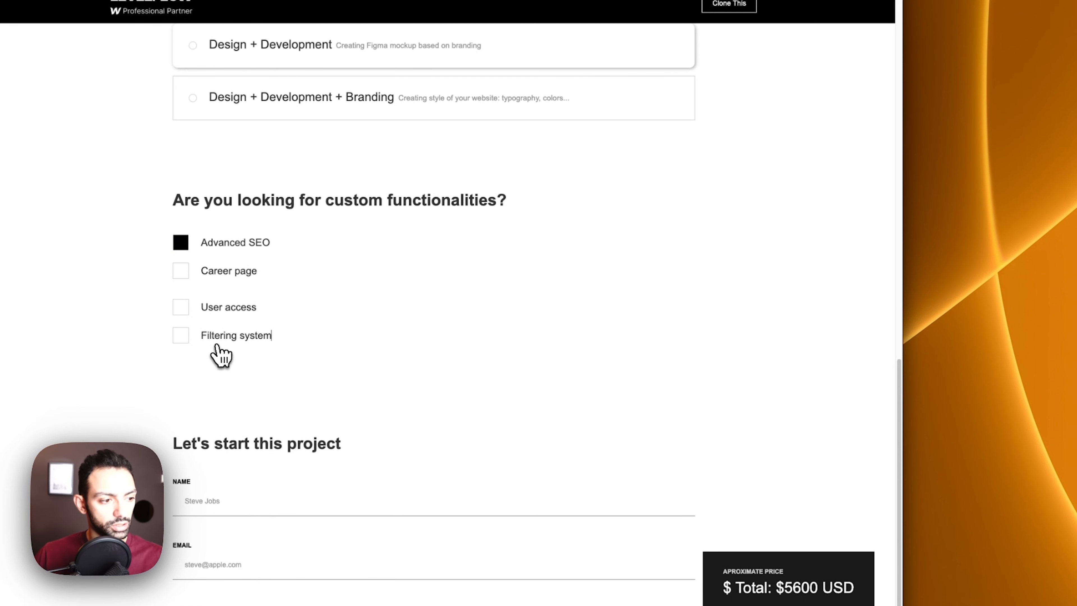
left_click(180, 336)
type("Yar")
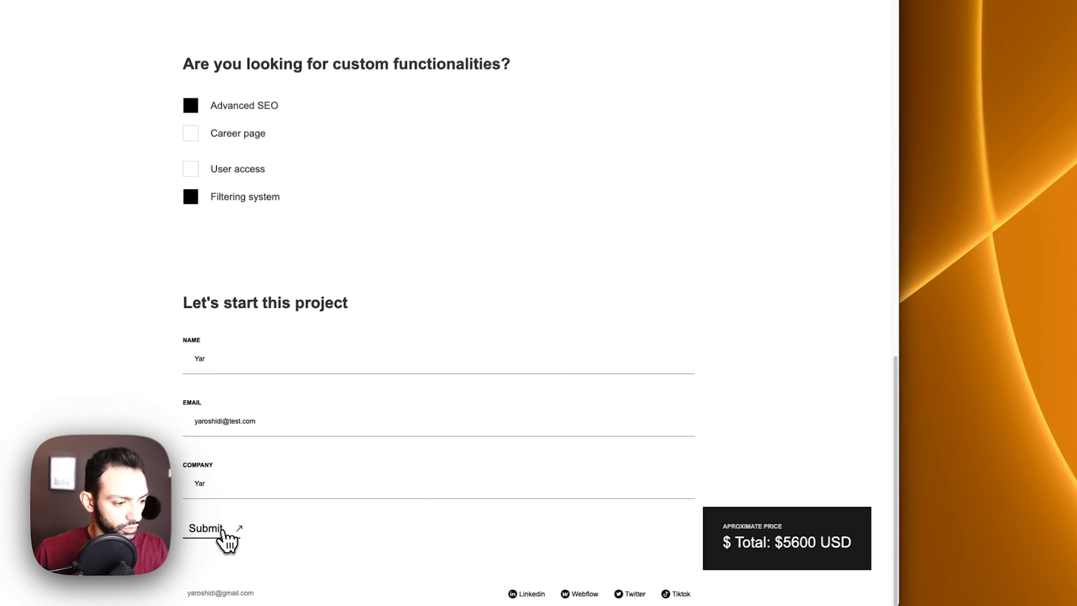
left_click(206, 529)
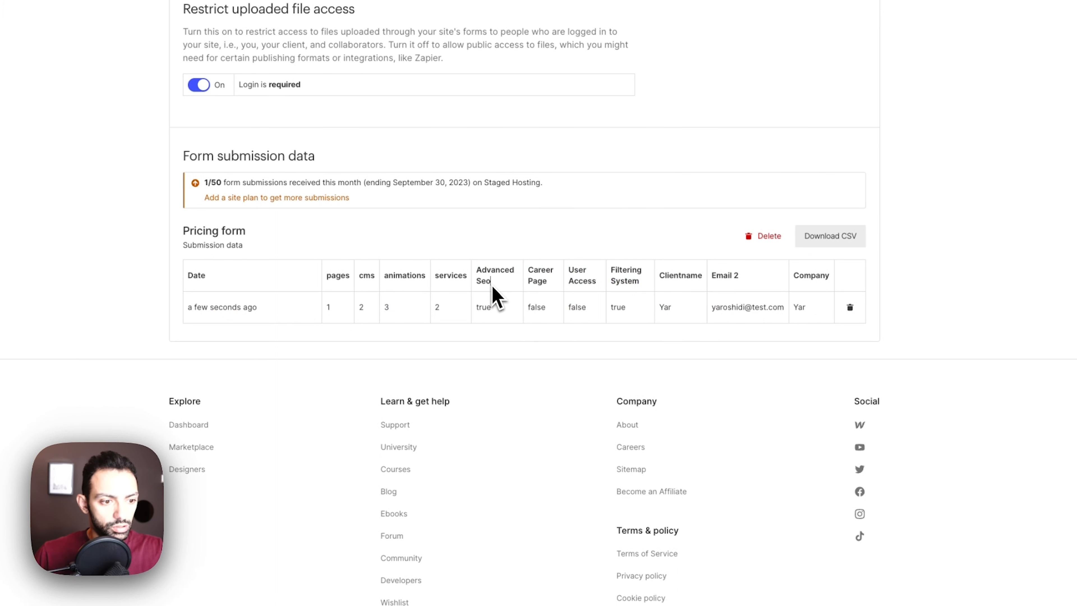
mouse_move(367, 282)
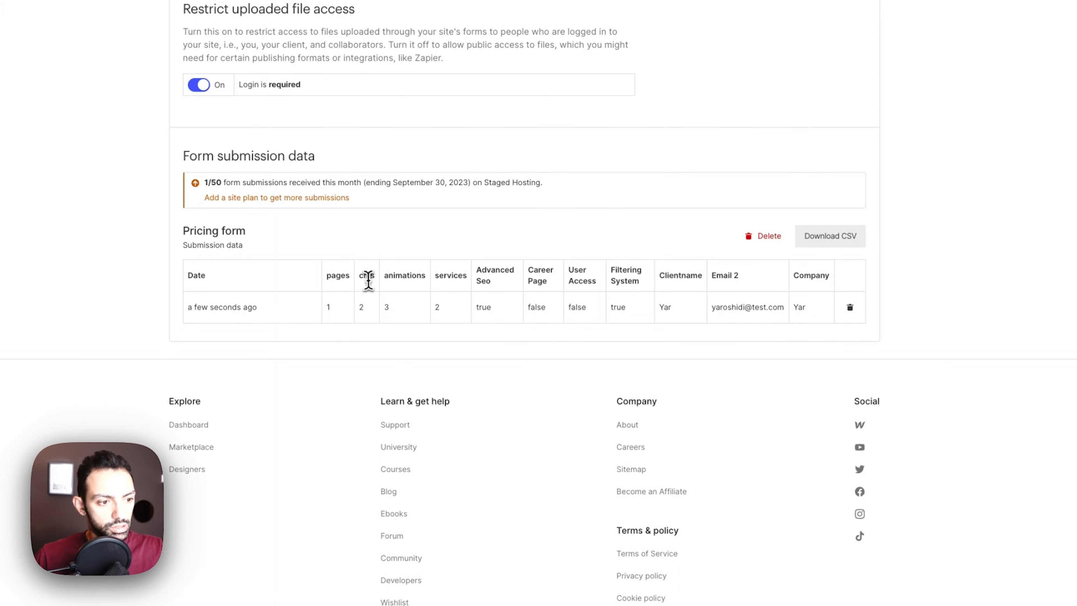
mouse_move(400, 314)
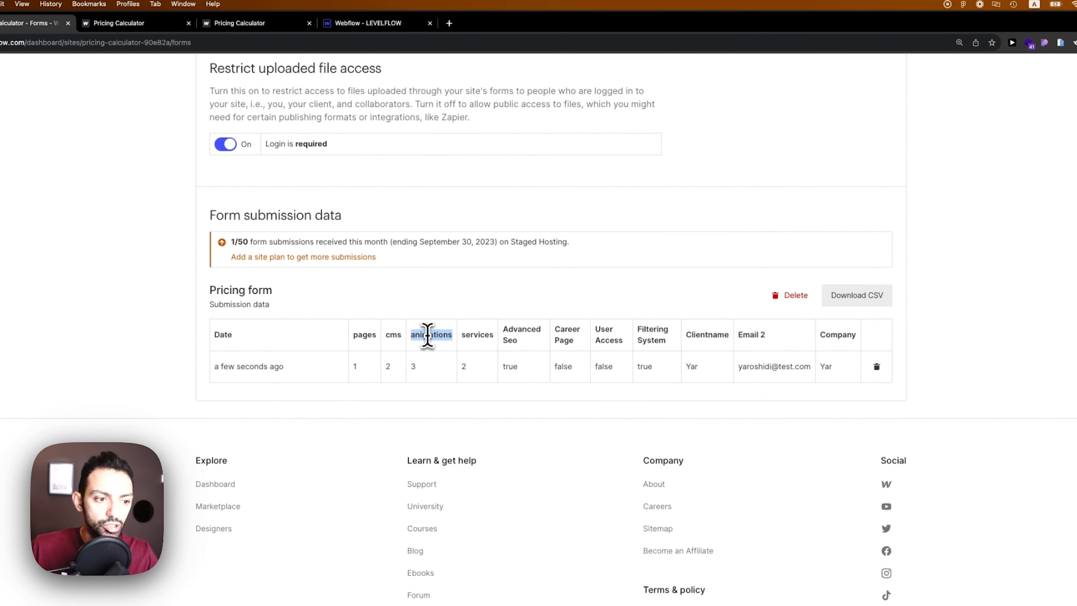
- Scroll the Forms settings to review the Pricing form submission row
scroll("up", 3)
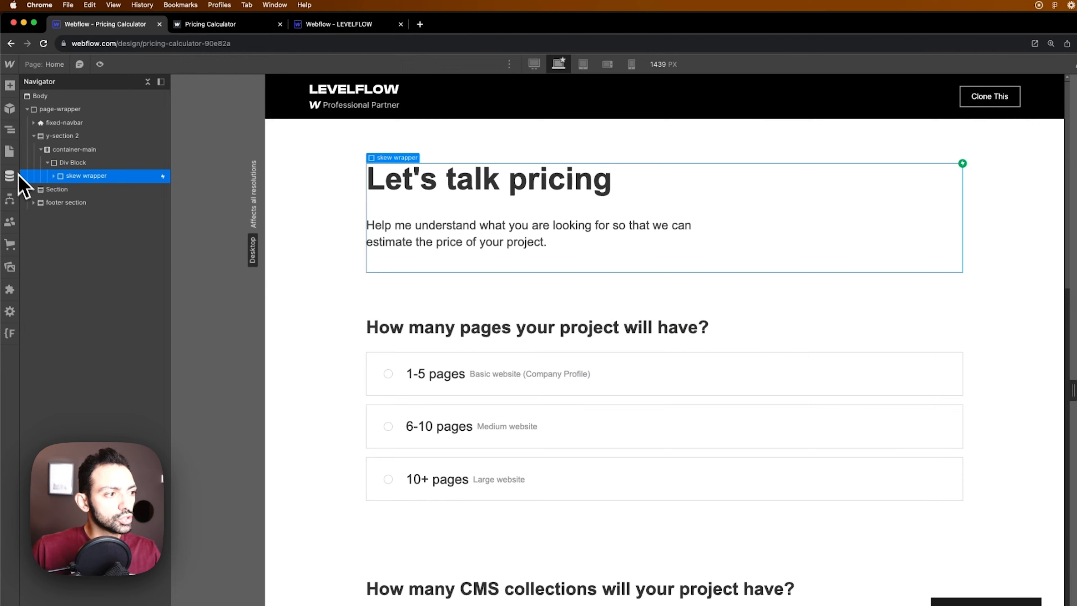
- Open the Slater pricing script from Apps and publish the site to the selected domains
left_click(10, 289)
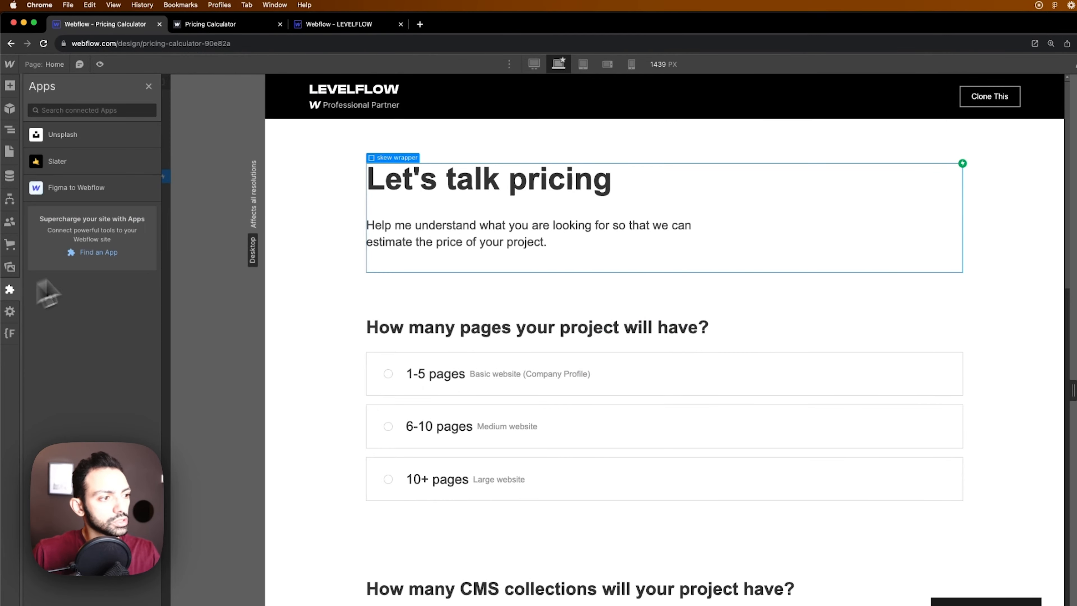
left_click(57, 161)
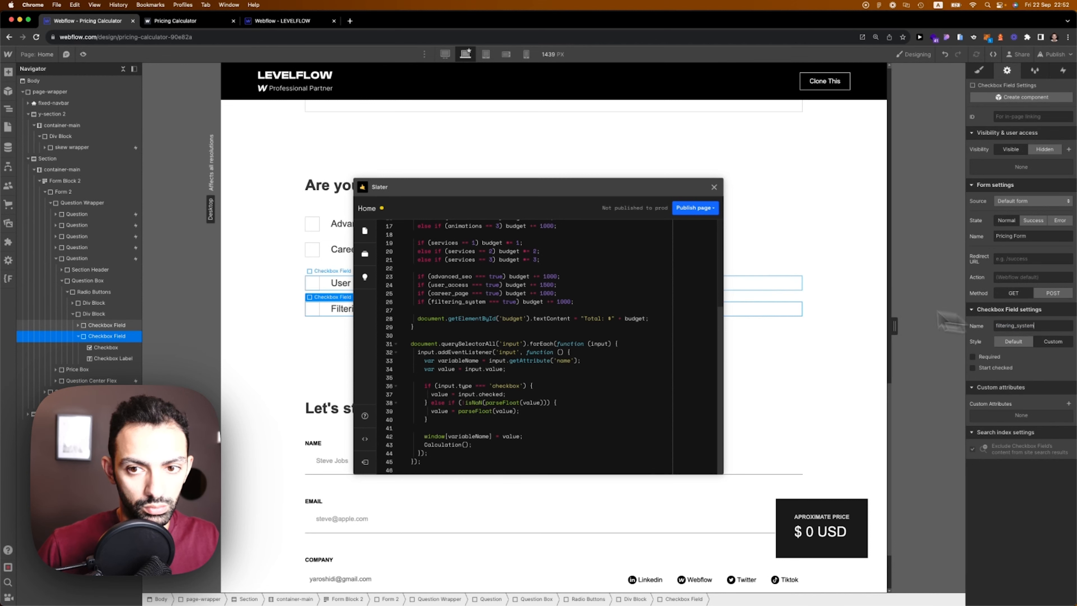
left_click(1054, 54)
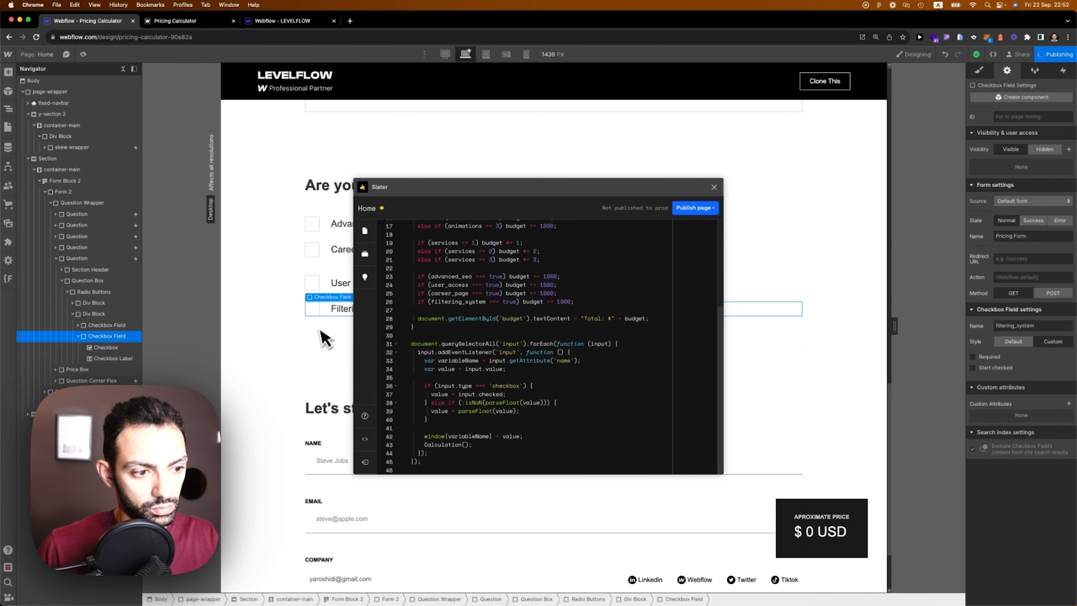
left_click(1058, 55)
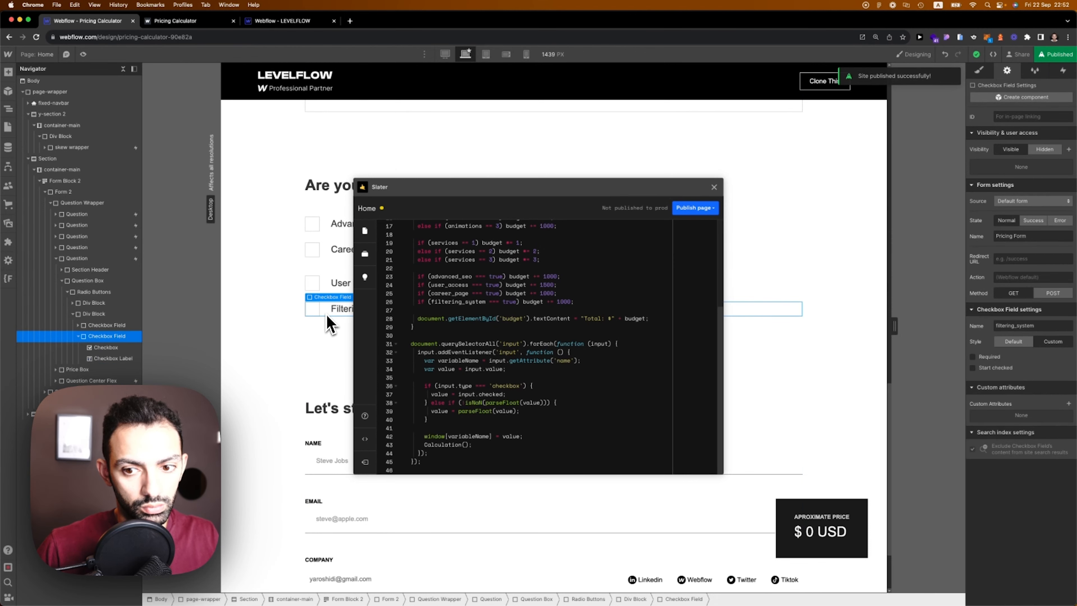
- On the live site, toggle User access off and test Filtering system's effect on the total
left_click(181, 21)
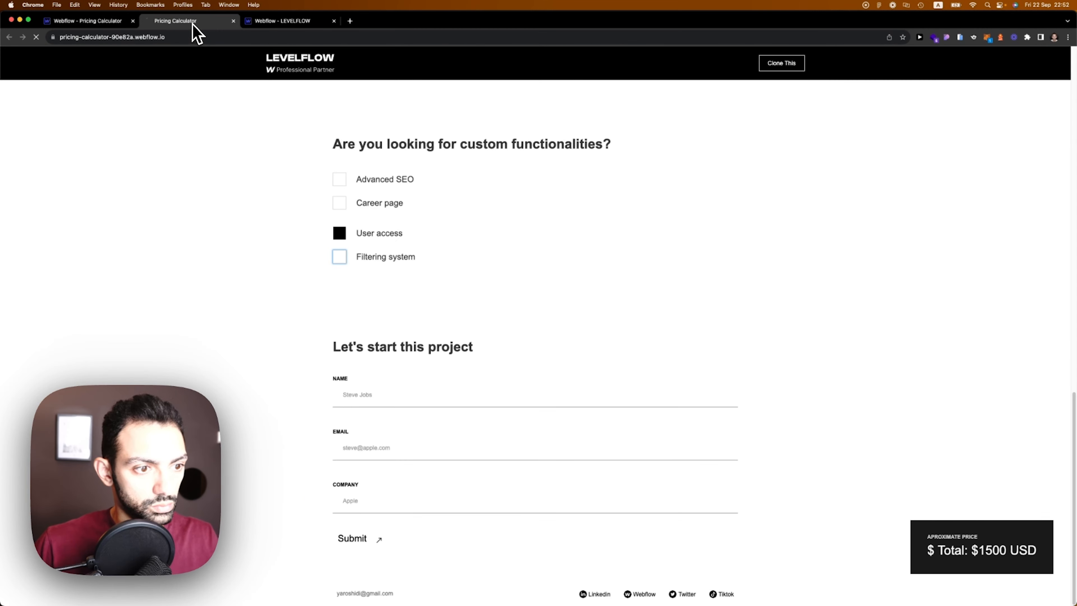
left_click(339, 233)
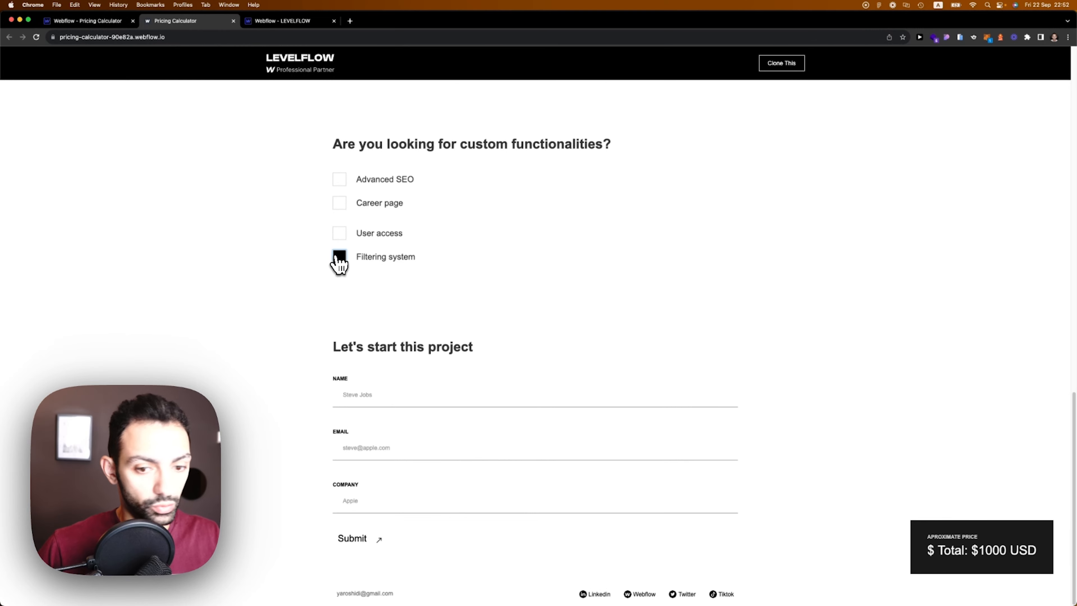
left_click(339, 232)
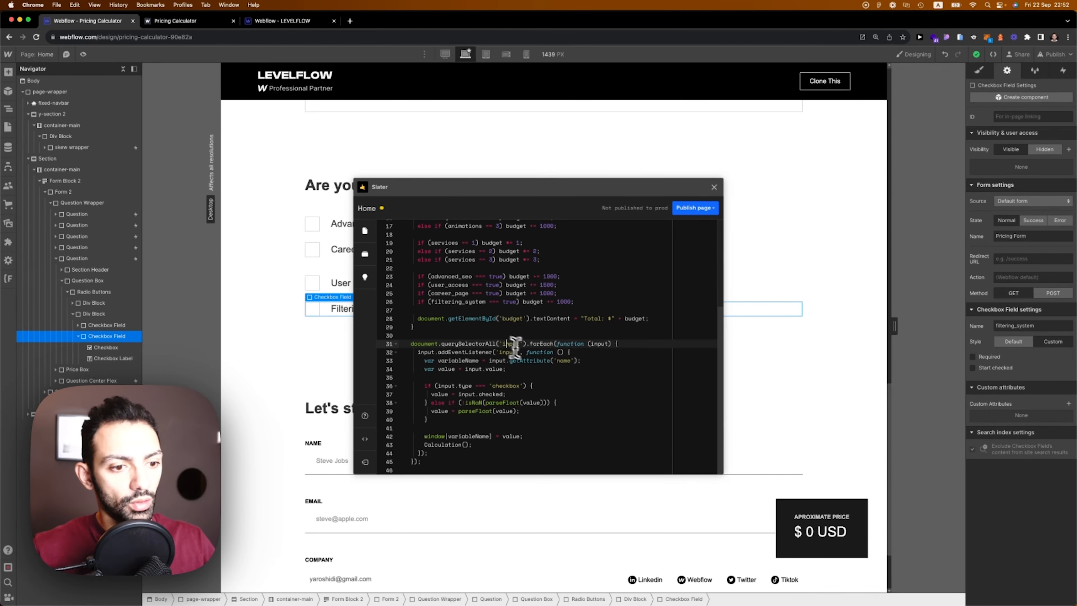
scroll("up", 3)
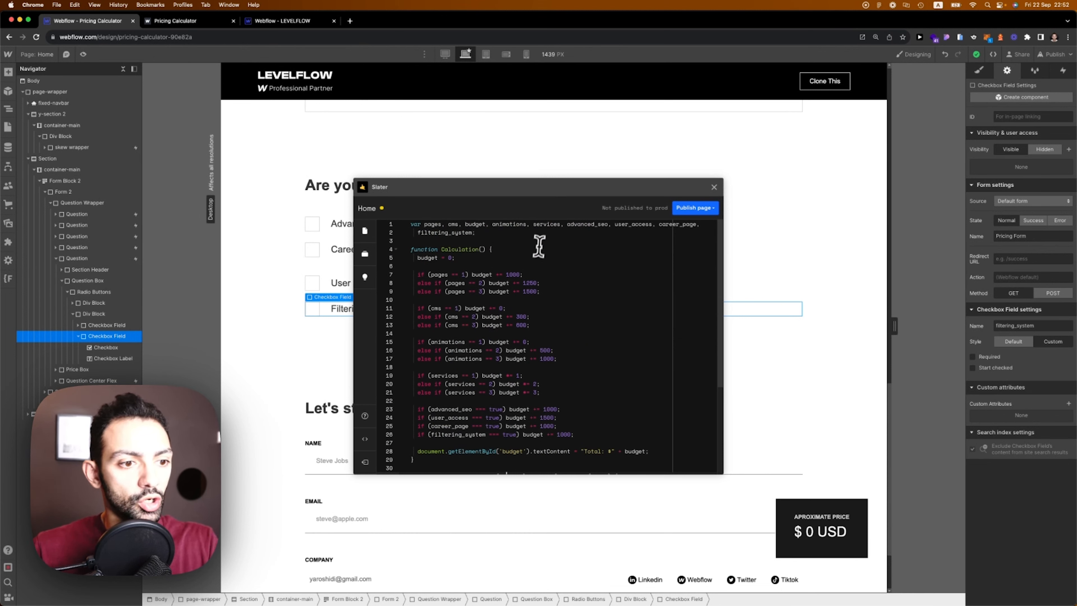
mouse_move(538, 248)
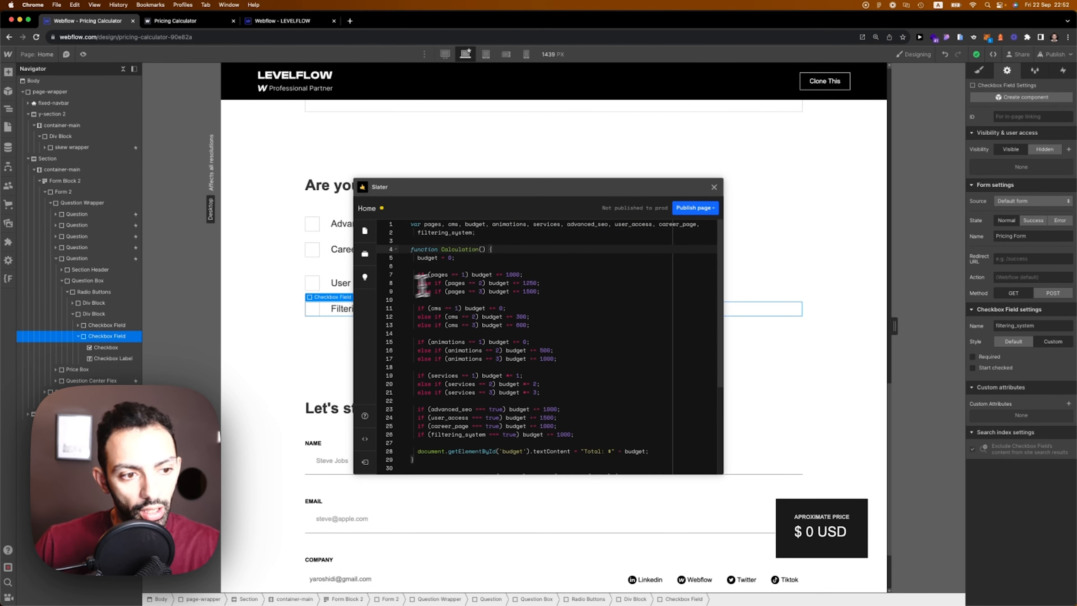
mouse_move(452, 253)
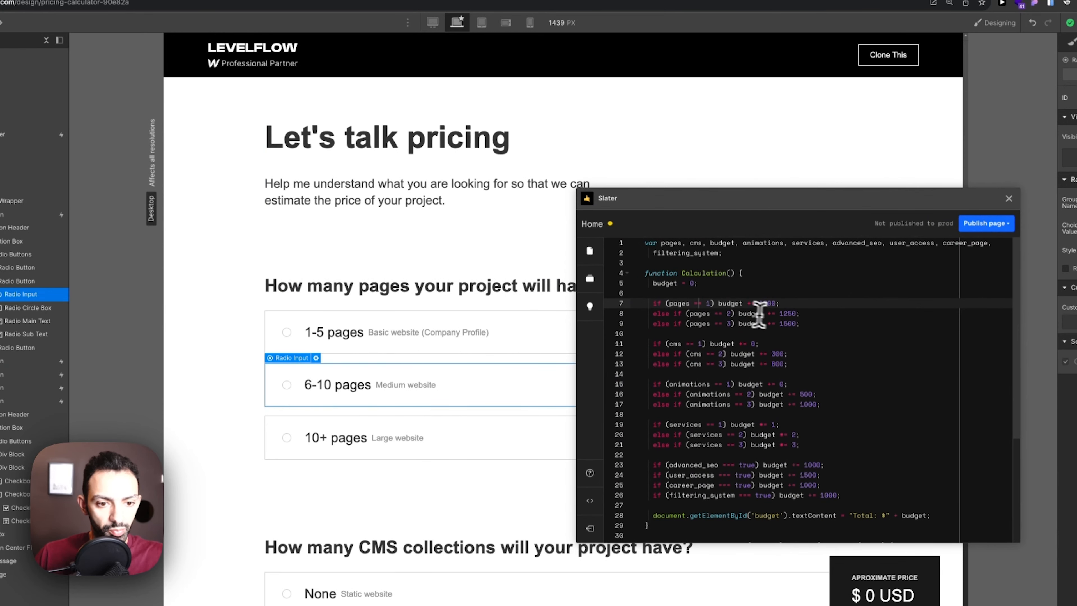
mouse_move(771, 306)
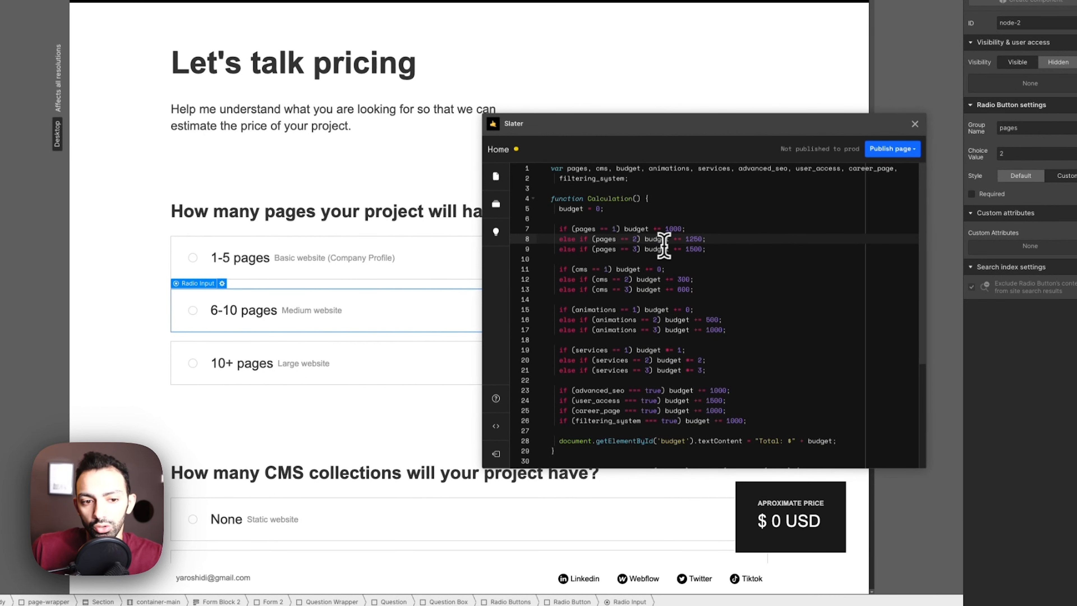
mouse_move(657, 243)
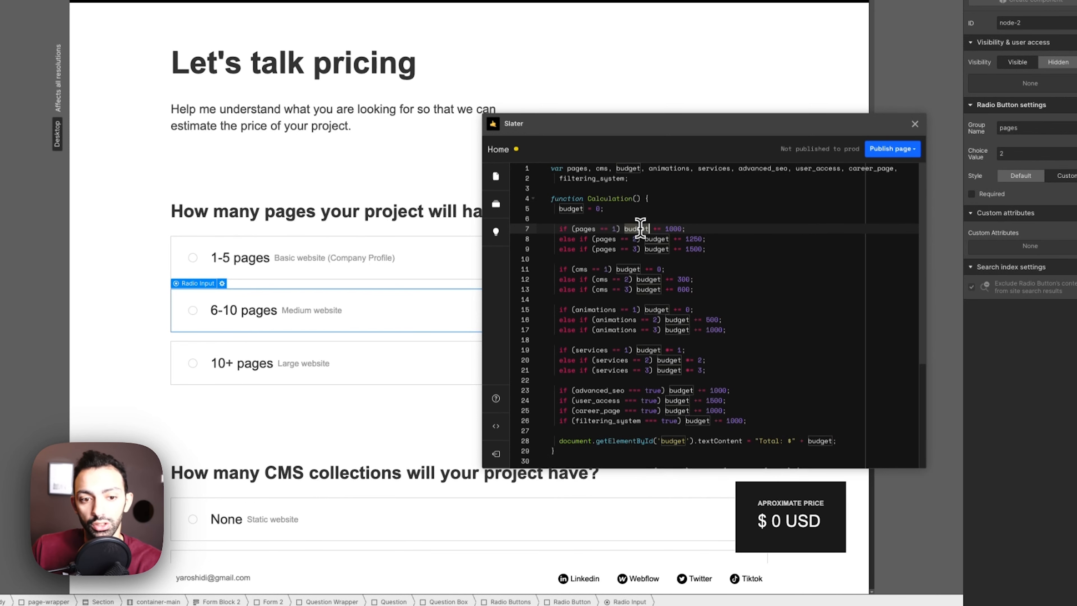
mouse_move(724, 291)
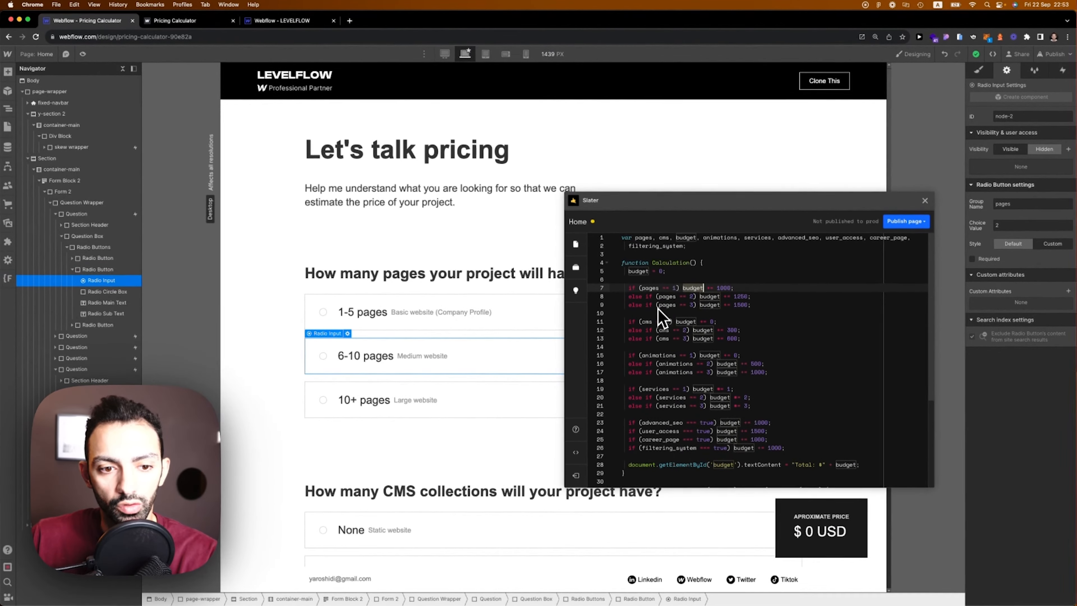
mouse_move(717, 295)
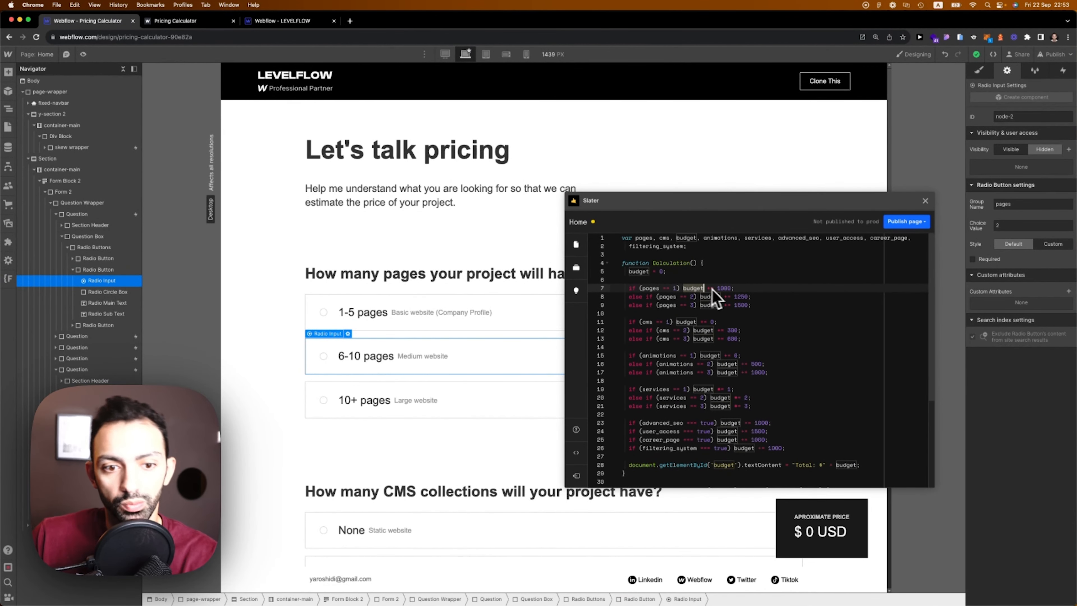
mouse_move(721, 309)
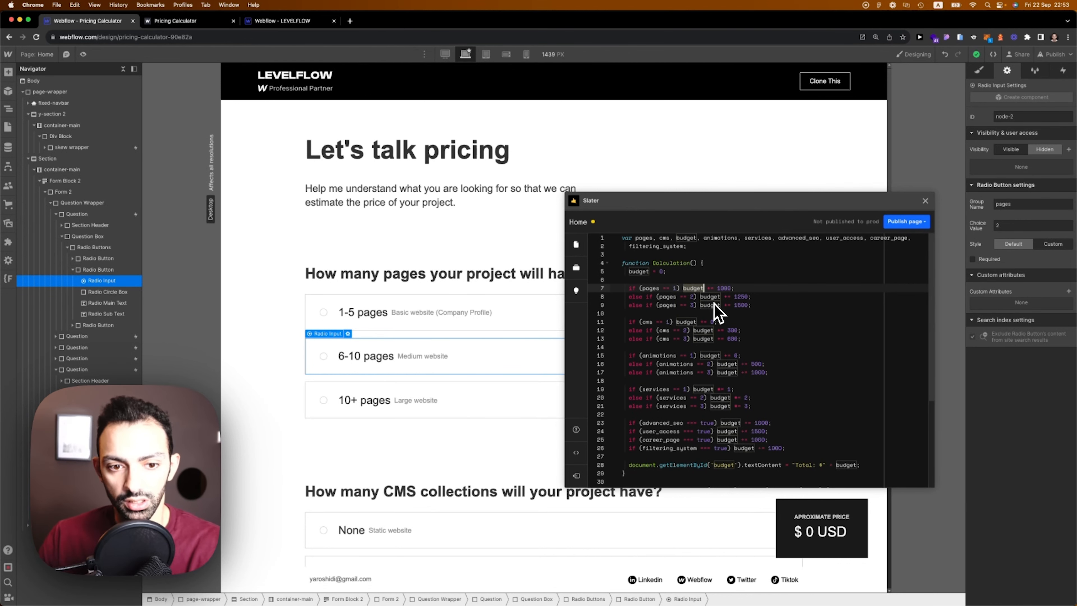
mouse_move(718, 323)
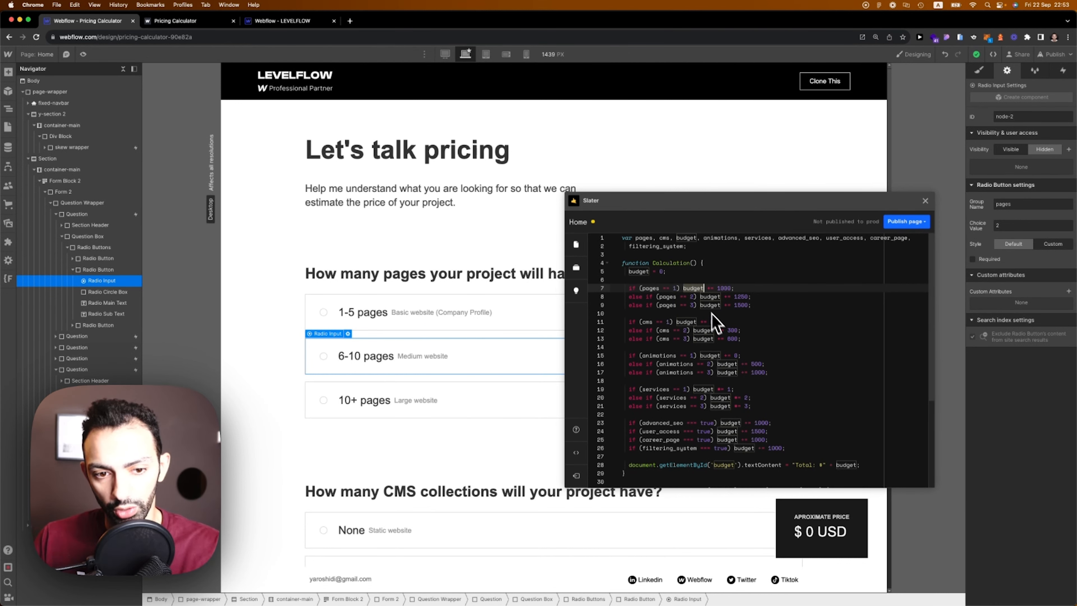
mouse_move(678, 314)
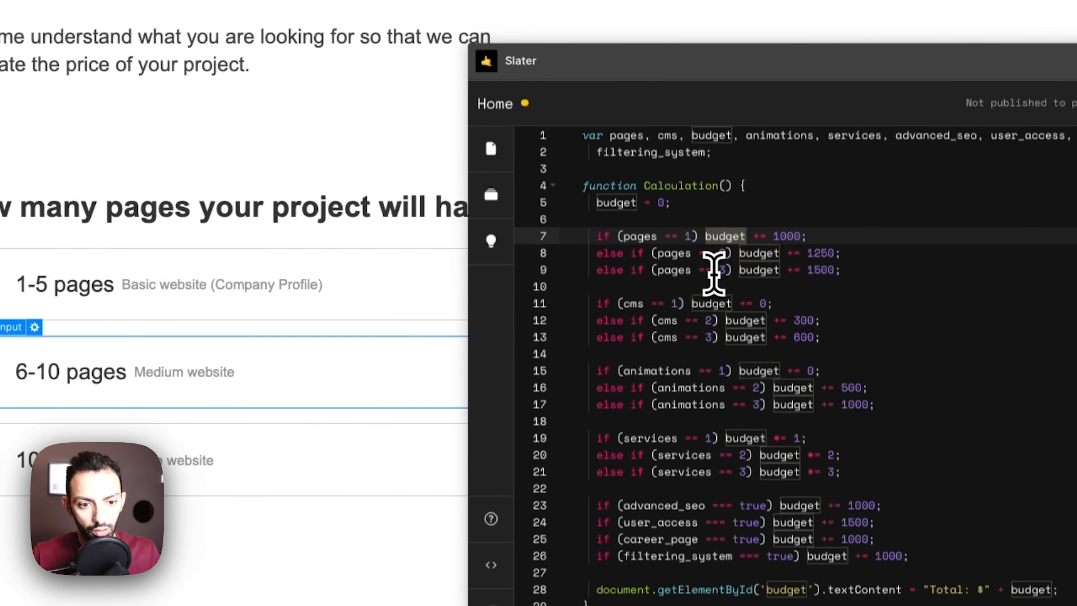
scroll("down", 3)
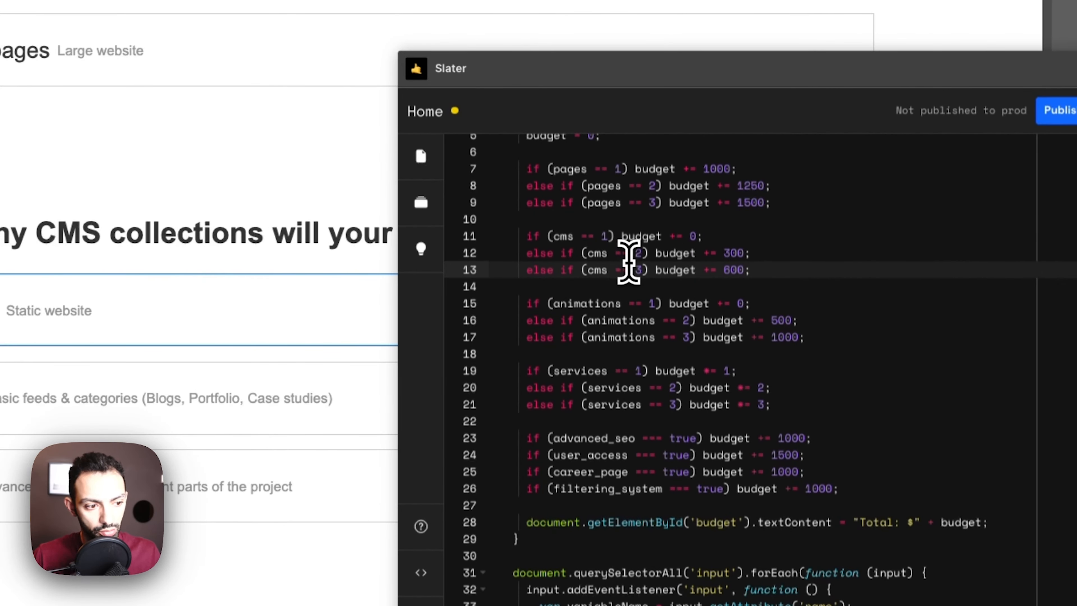
mouse_move(731, 281)
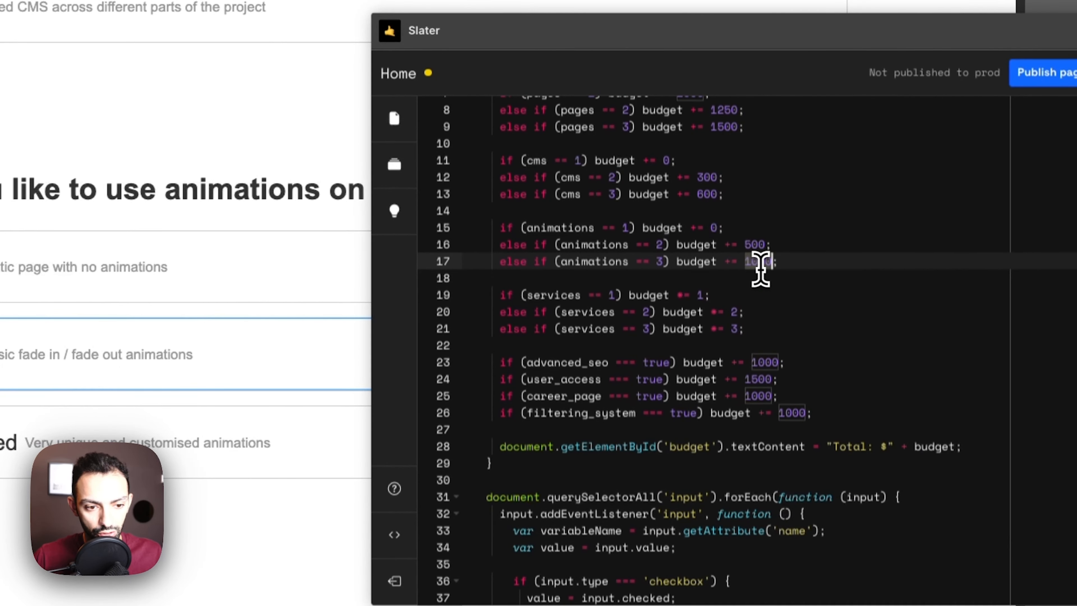
scroll("down", 3)
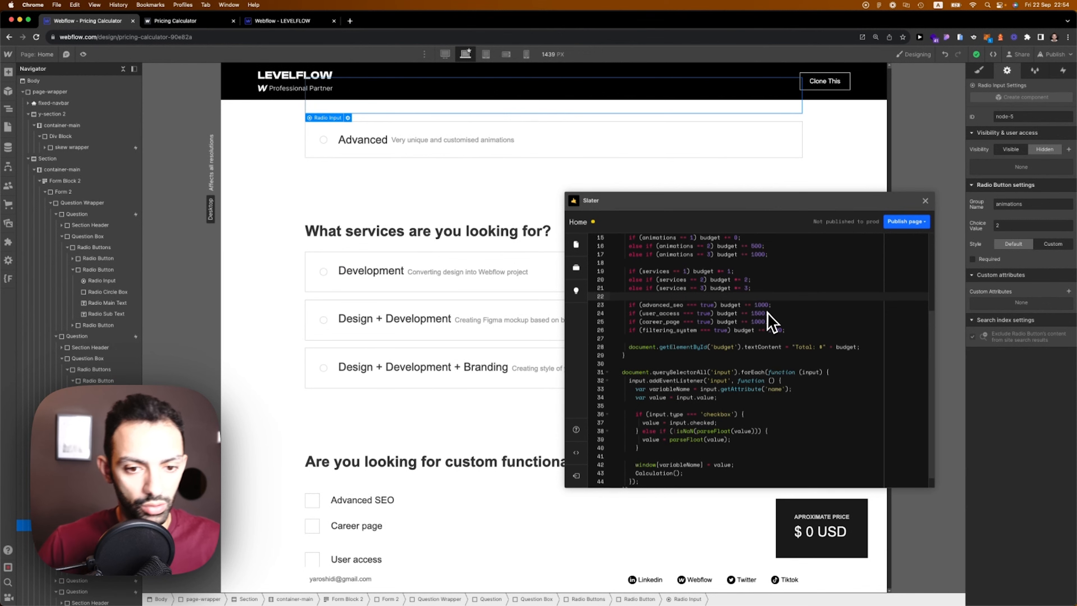
mouse_move(762, 316)
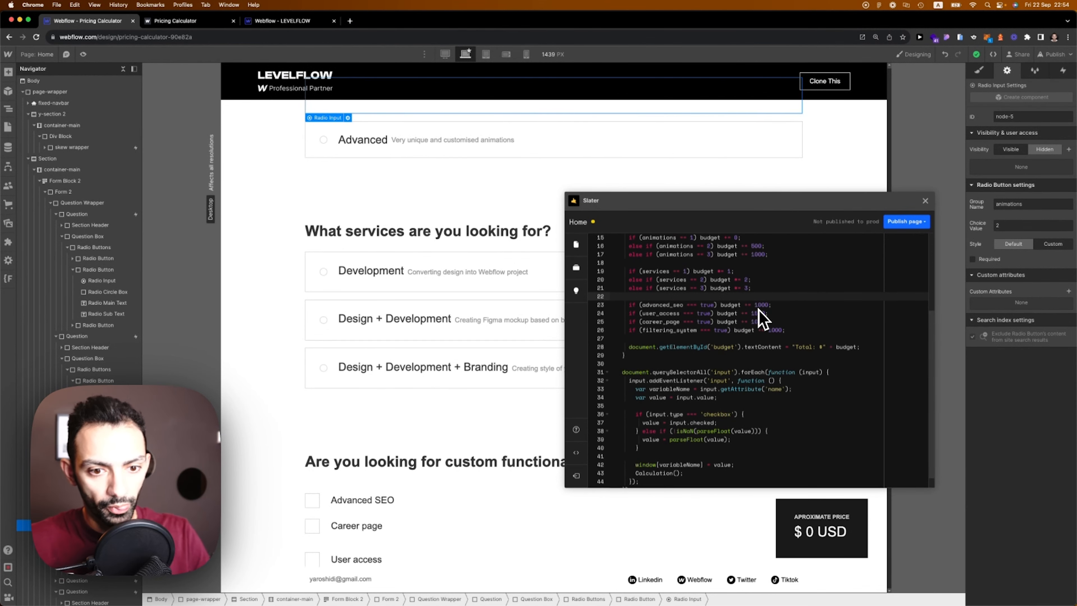
scroll("up", 3)
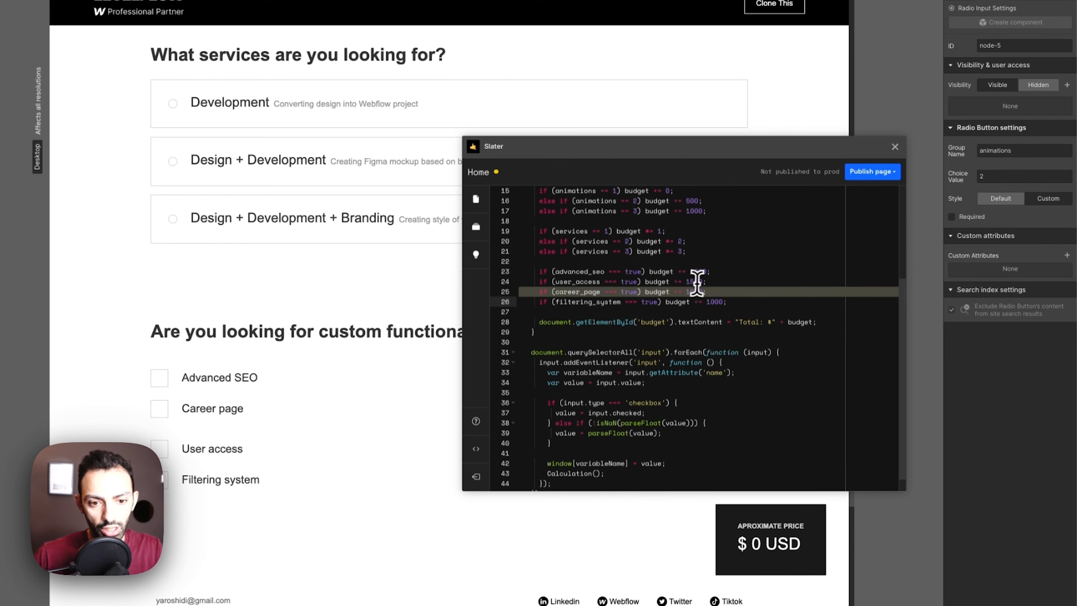
scroll("down", 3)
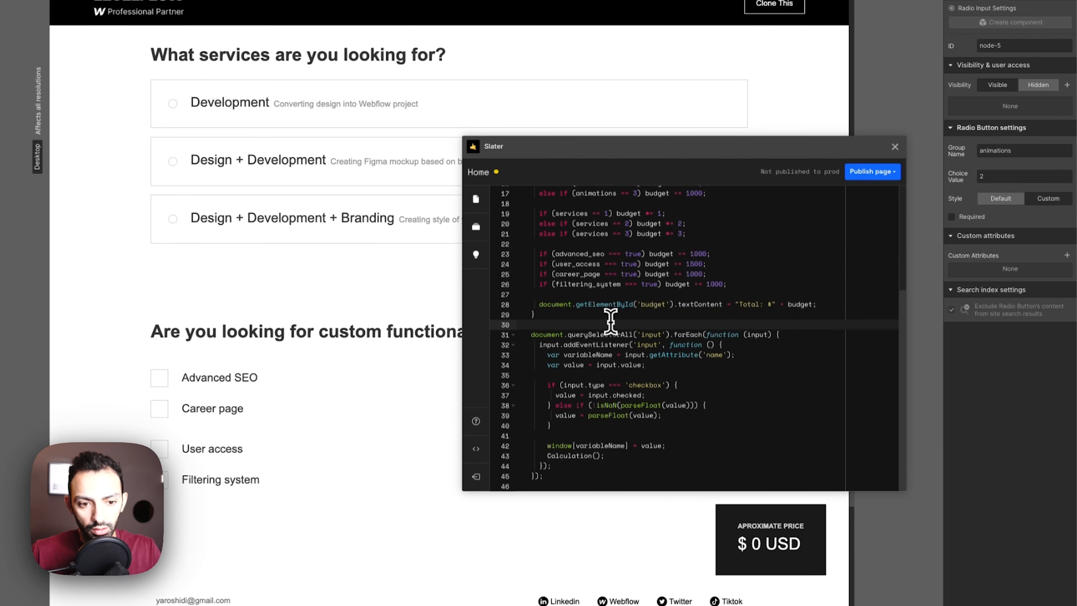
mouse_move(756, 560)
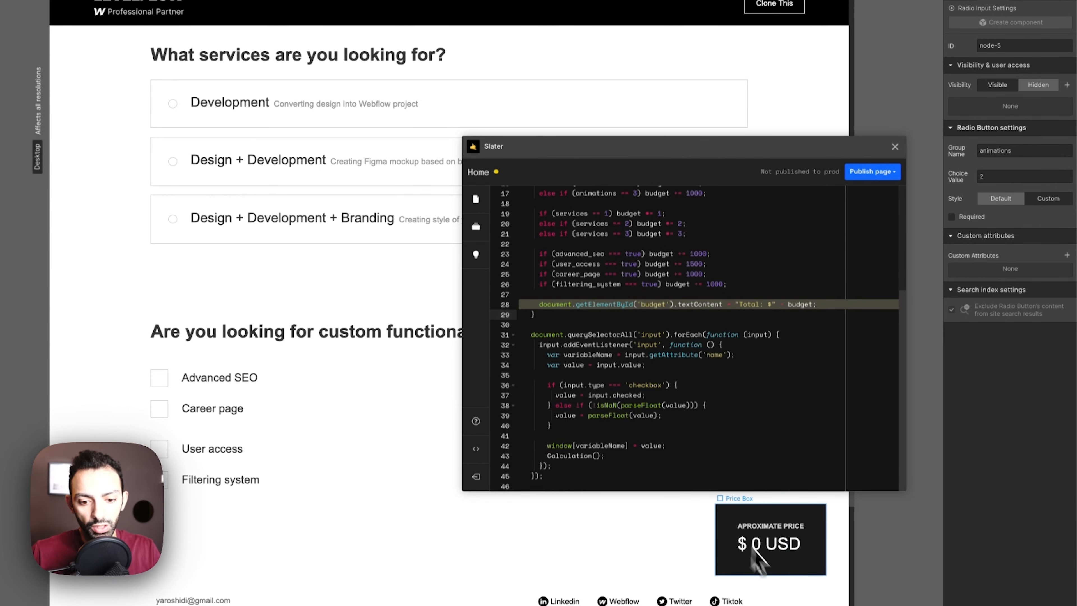
- Select the price box and its number text to check the 'budget' ID, then return to the script
left_click(762, 542)
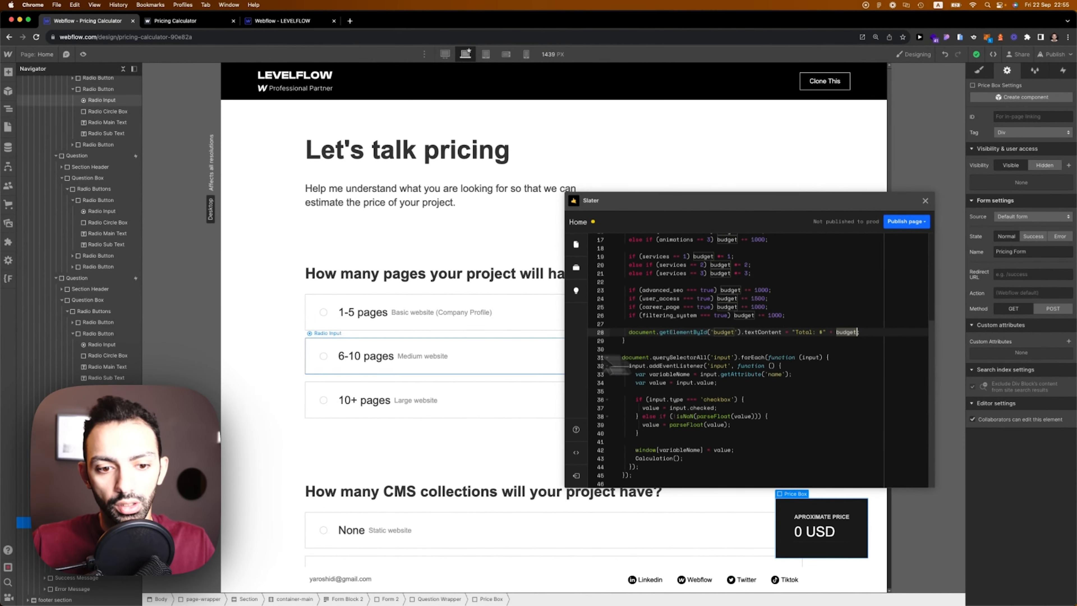
mouse_move(685, 327)
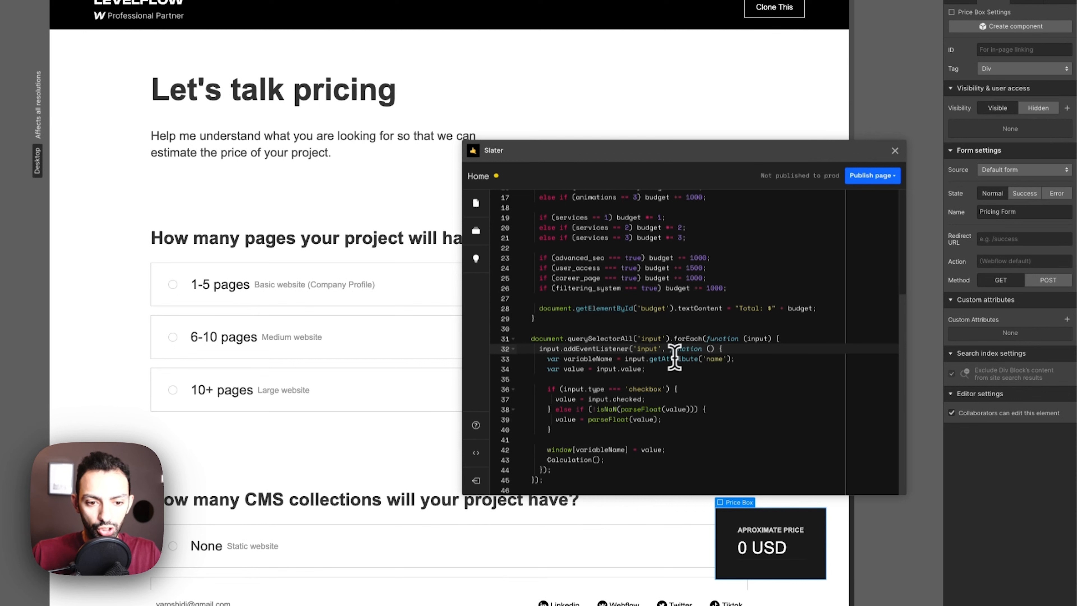
mouse_move(714, 362)
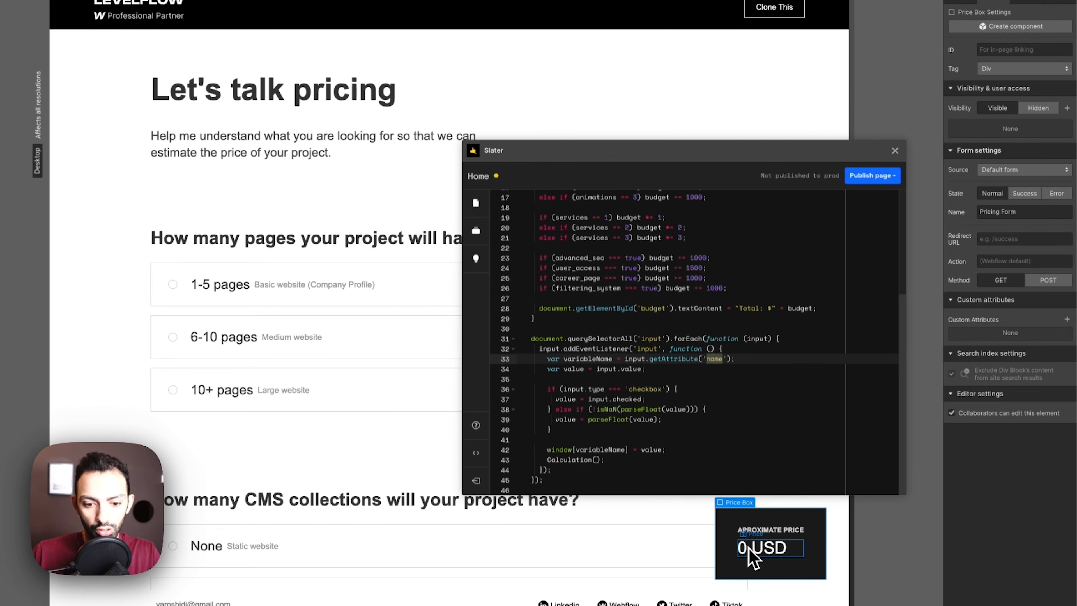
left_click(741, 547)
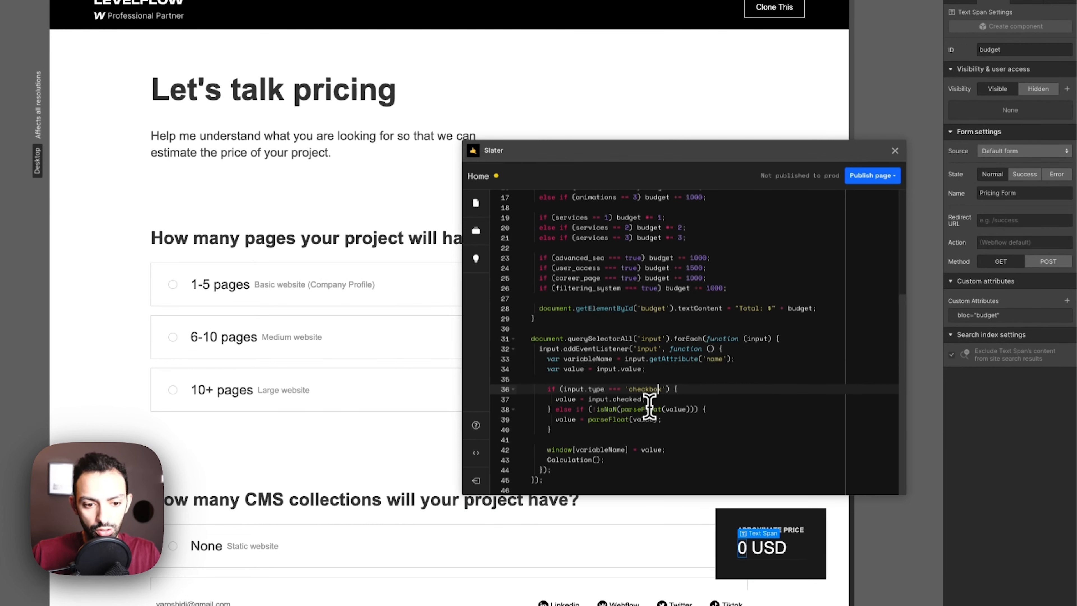
left_click(872, 175)
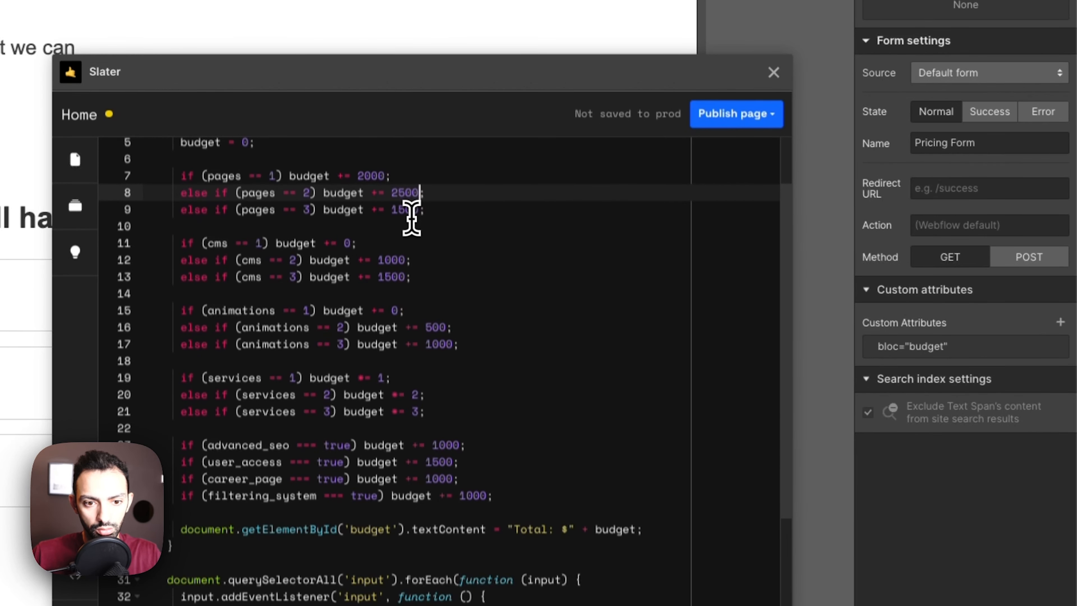
- Raise the largest page-count budget line to 3000 in the Slater script
type("3000")
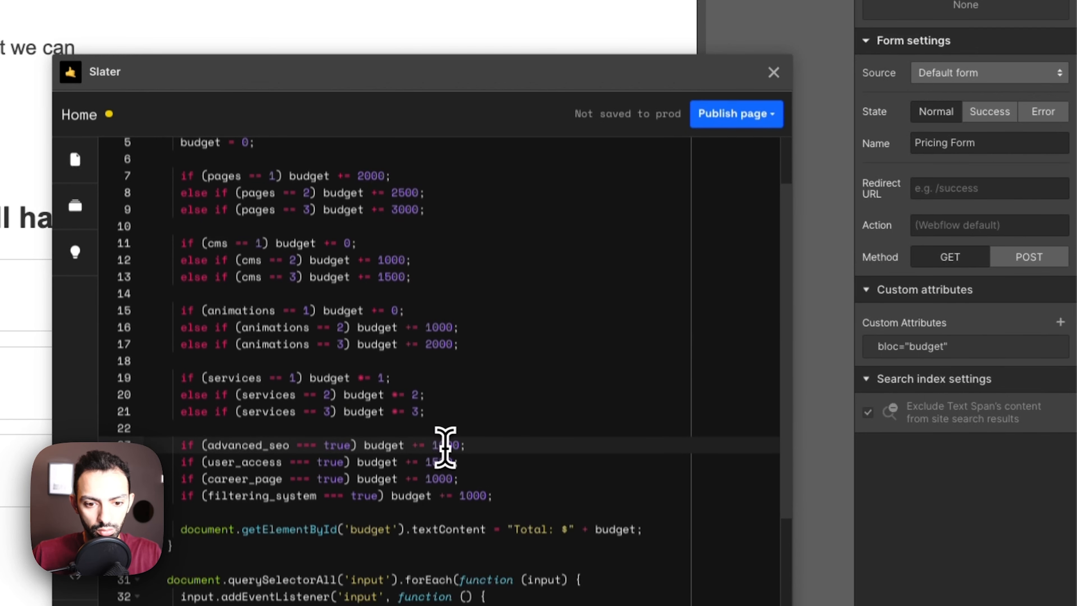
scroll("up", 3)
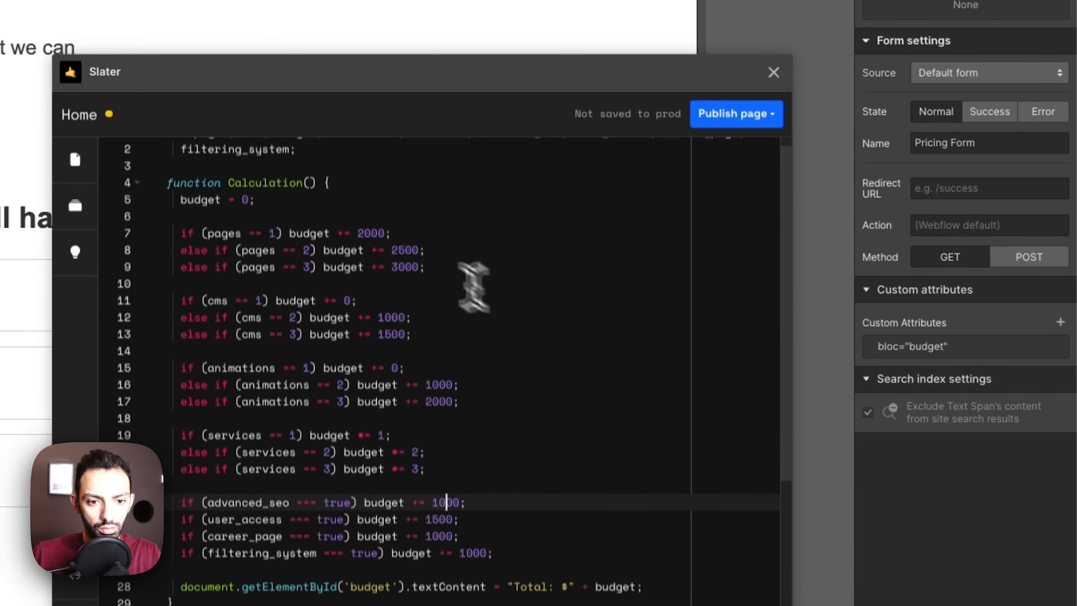
mouse_move(467, 151)
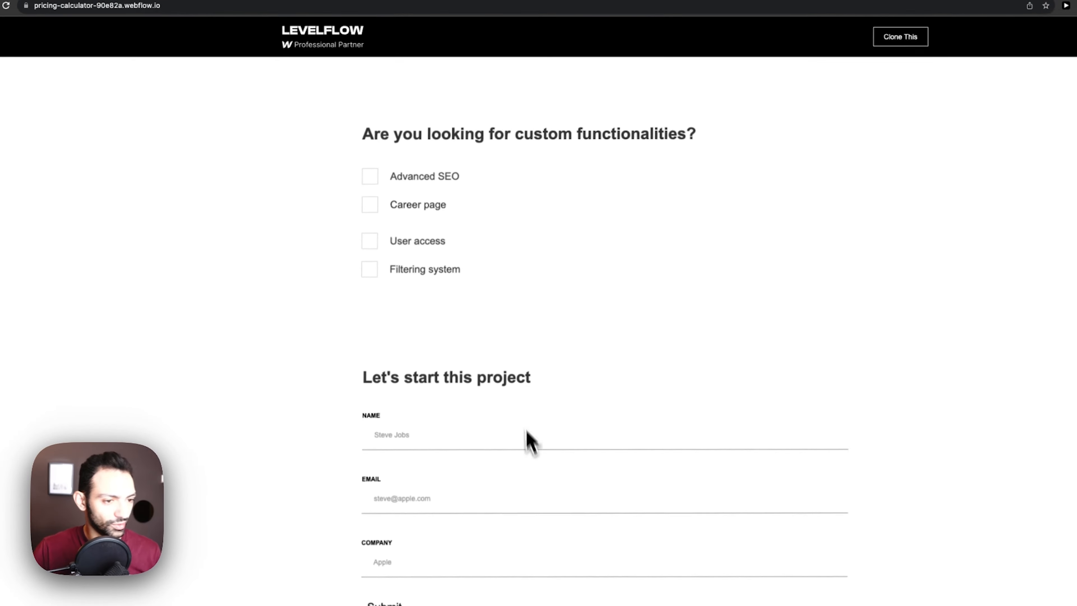
- Publish the updated site to the webflow.io staging domain
scroll("up", 3)
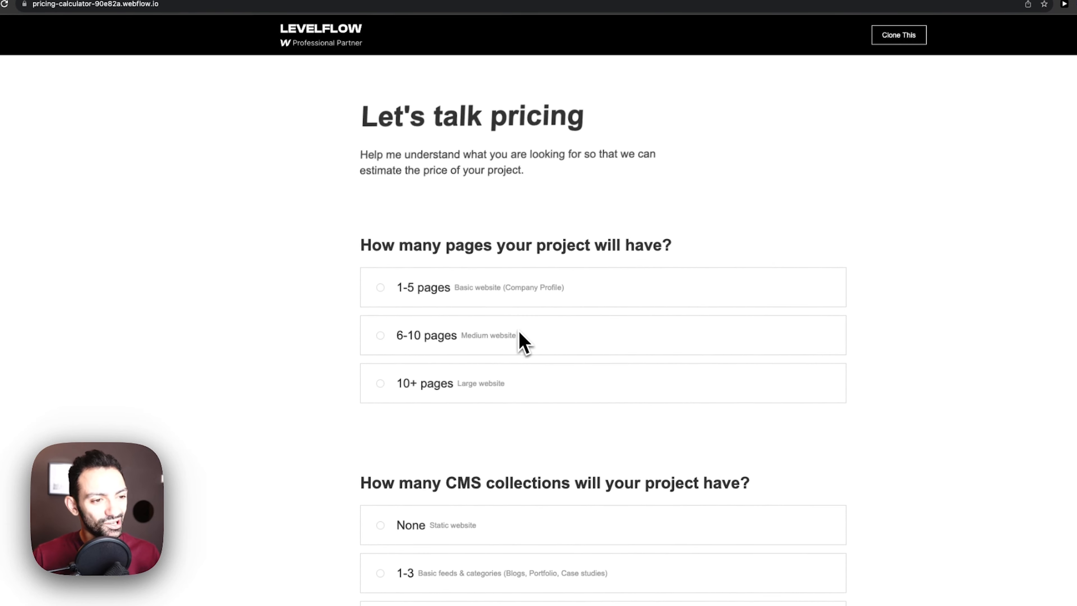
mouse_move(481, 323)
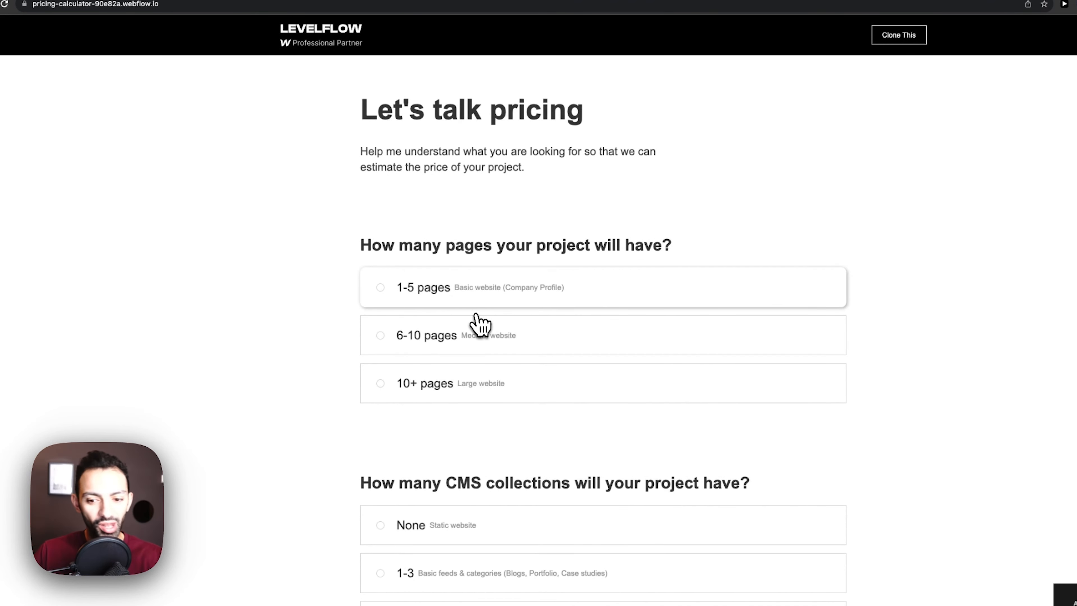
mouse_move(318, 391)
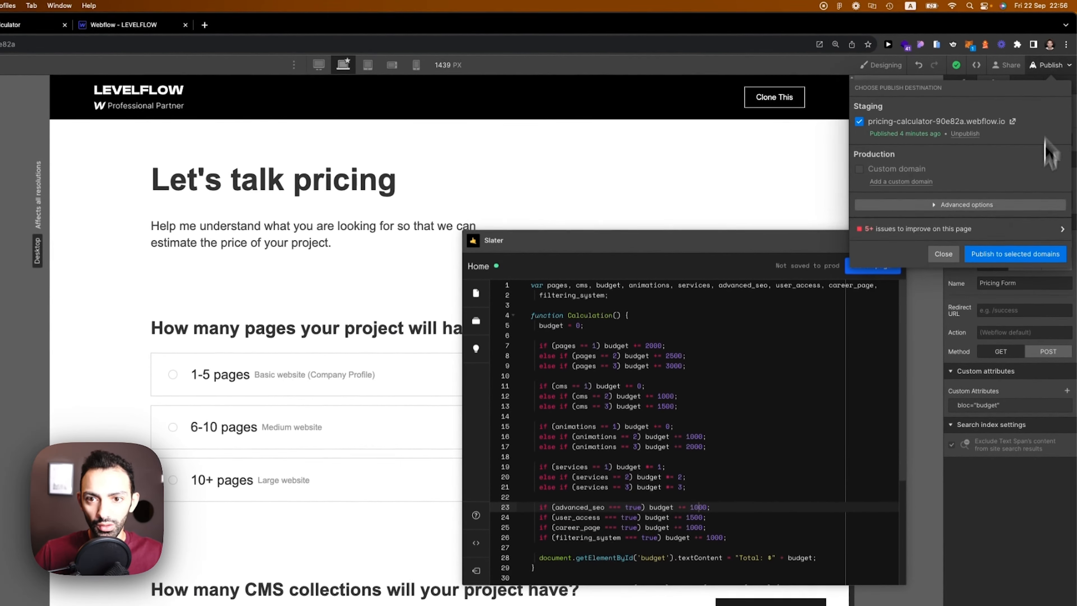
left_click(1015, 254)
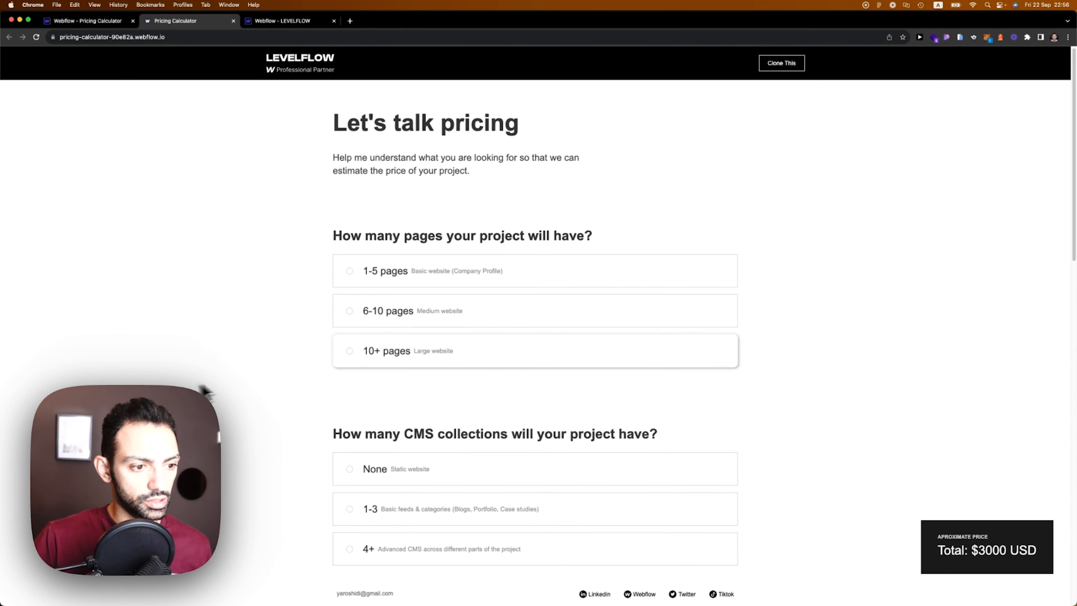
- Tick User access and Filtering system on the live site, bringing the total to $16500
scroll("down", 3)
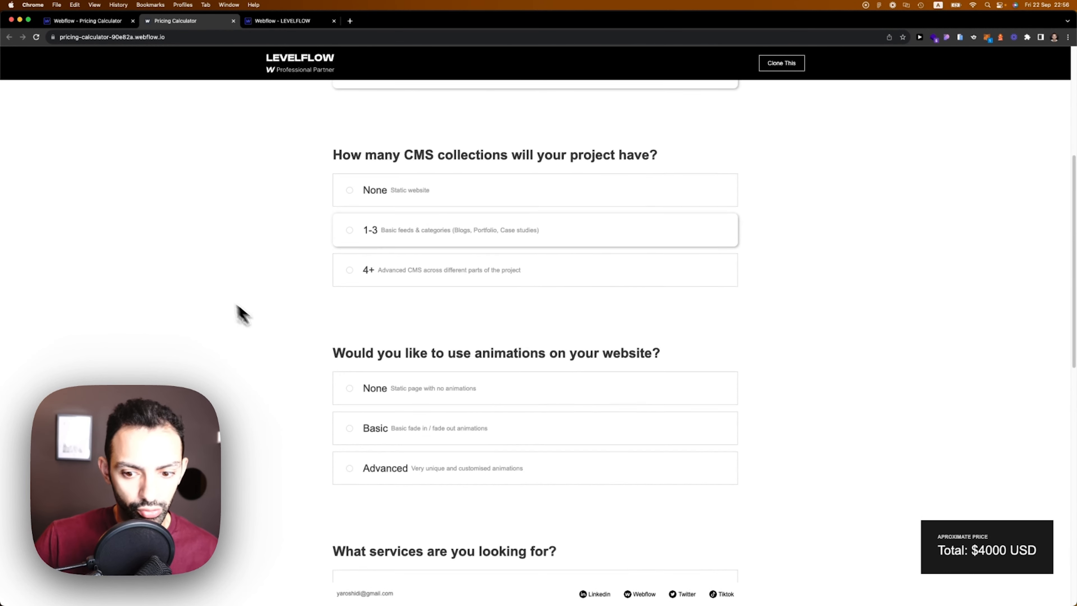
scroll("down", 3)
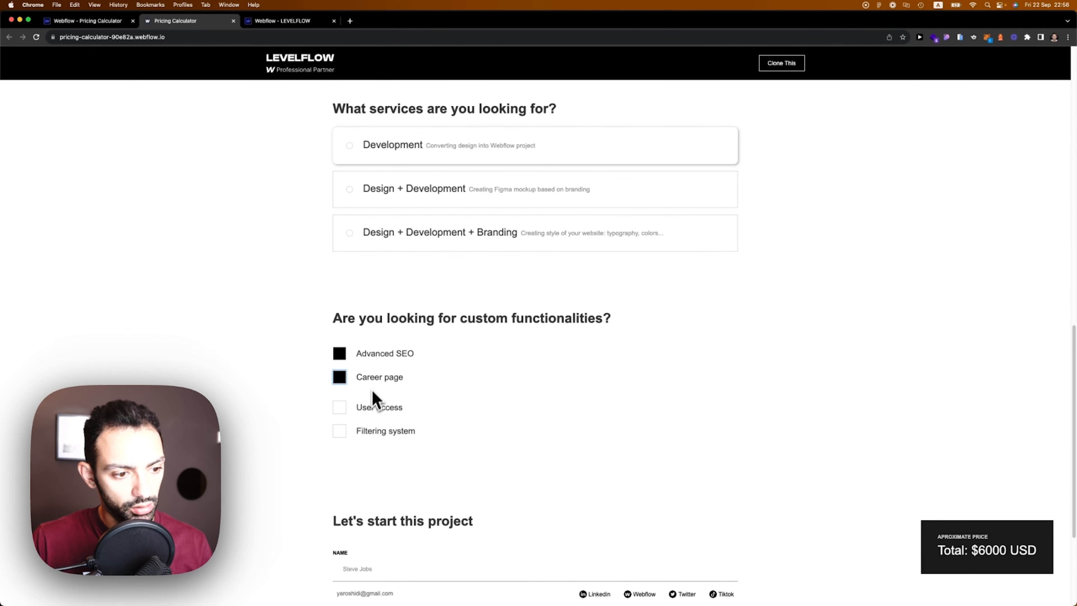
left_click(340, 407)
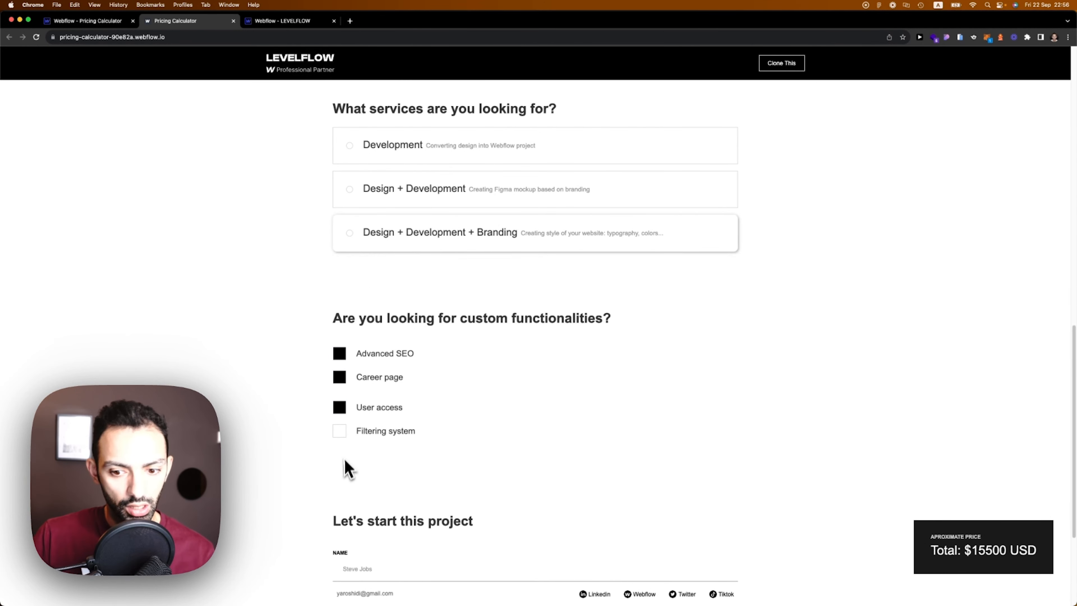
mouse_move(342, 485)
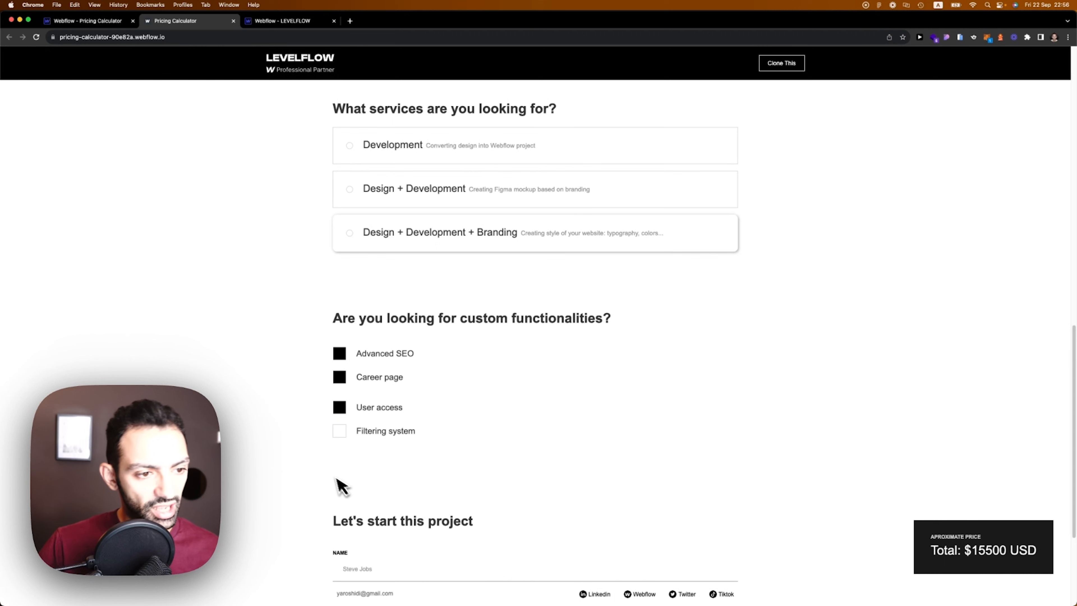
left_click(339, 431)
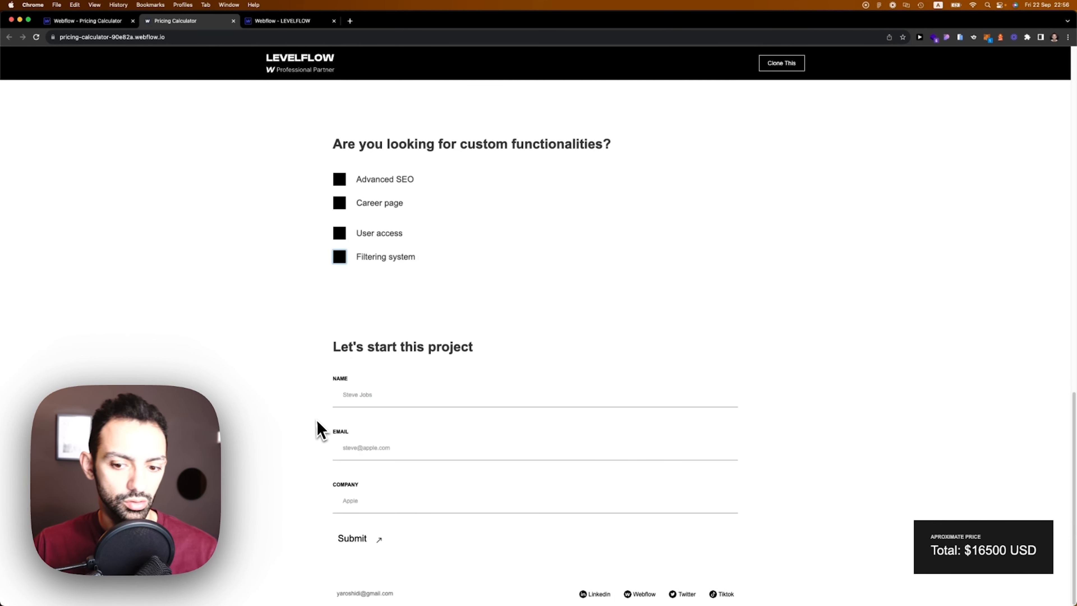
mouse_move(288, 384)
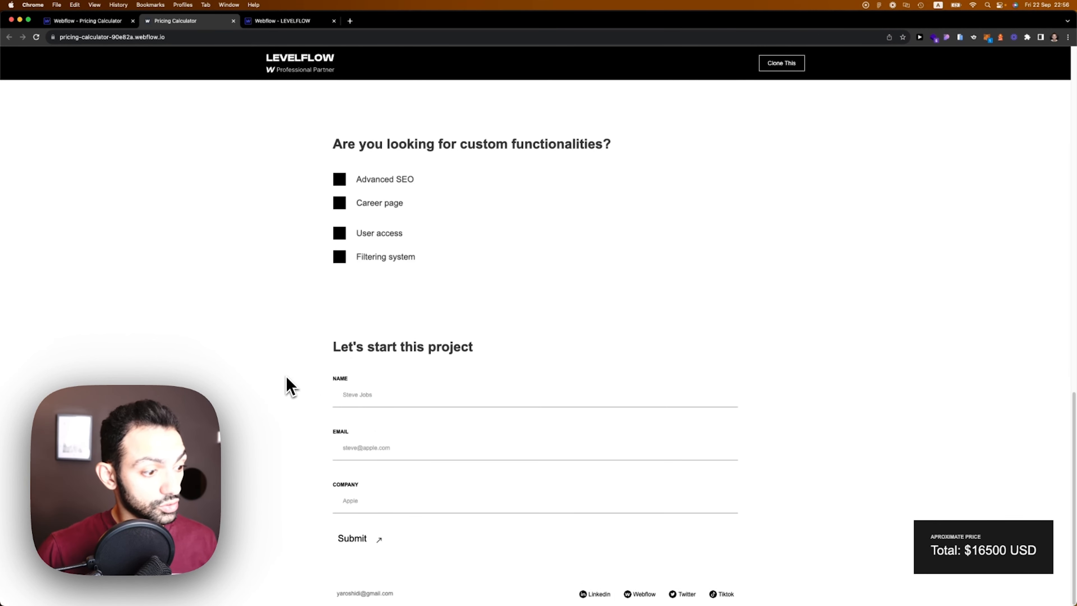
scroll("up", 3)
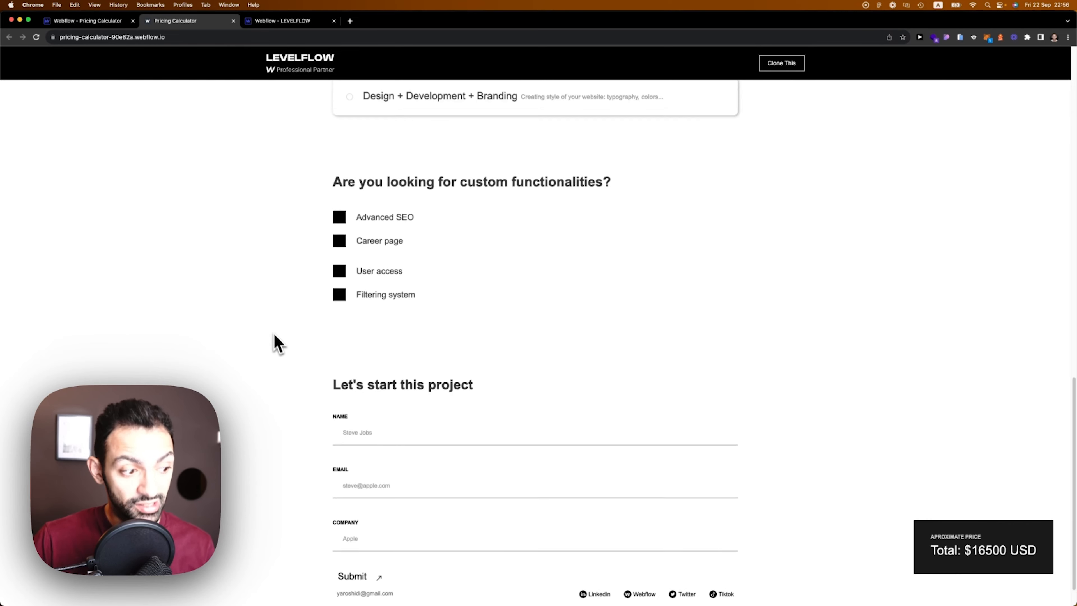
scroll("up", 3)
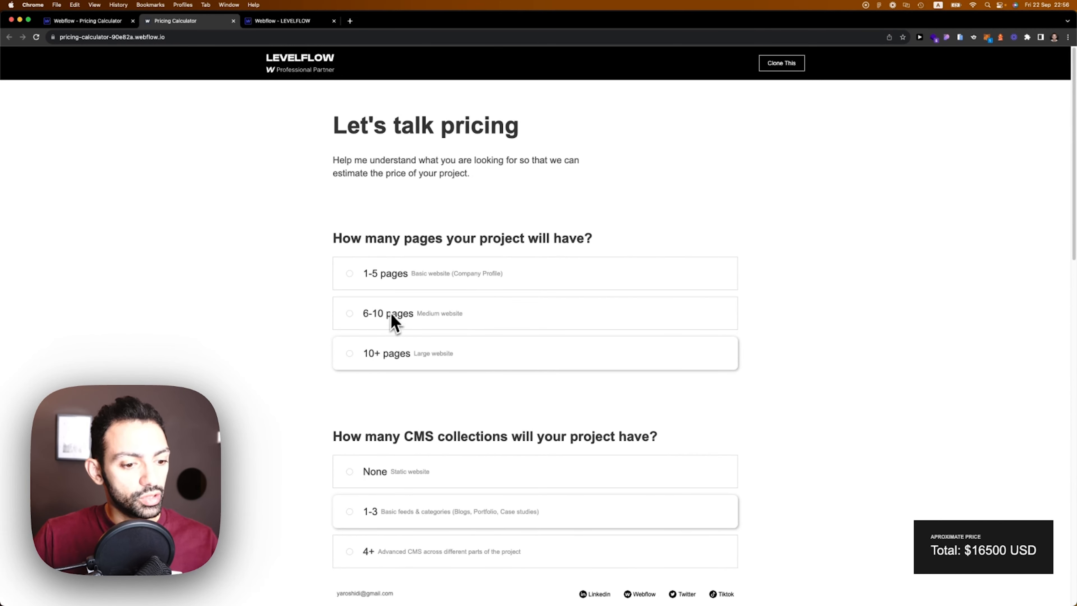
mouse_move(421, 321)
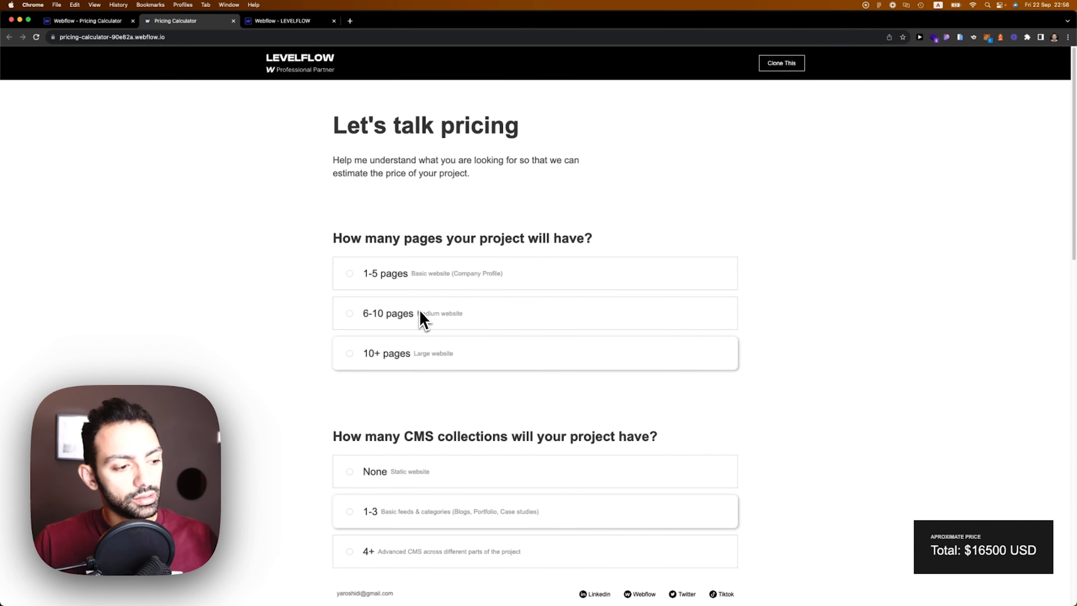
mouse_move(275, 330)
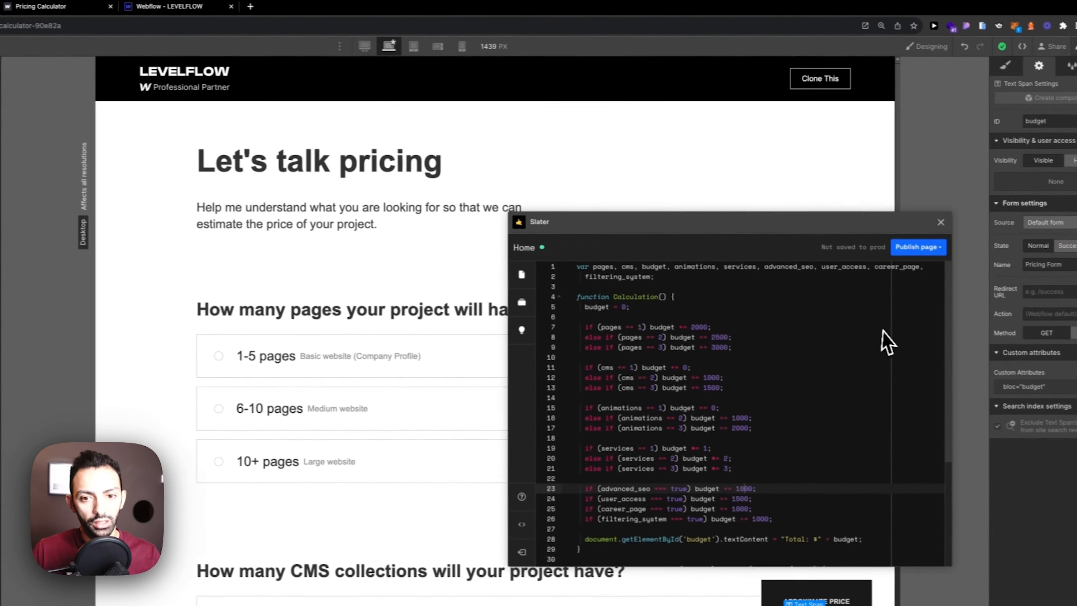
- Close the Slater editor and select the section below the pricing heading on the canvas
left_click(939, 222)
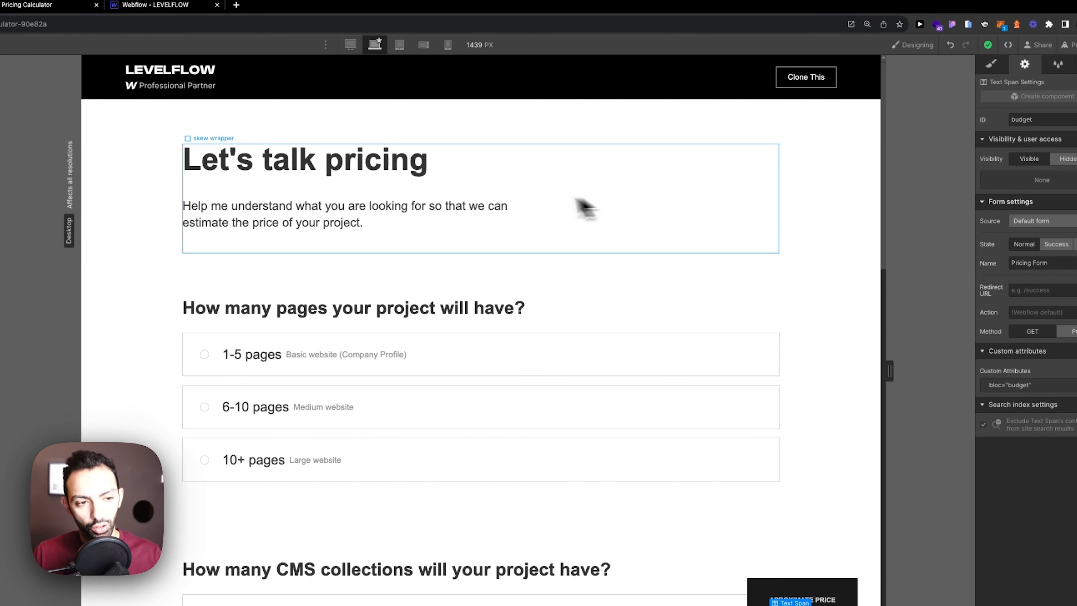
left_click(440, 268)
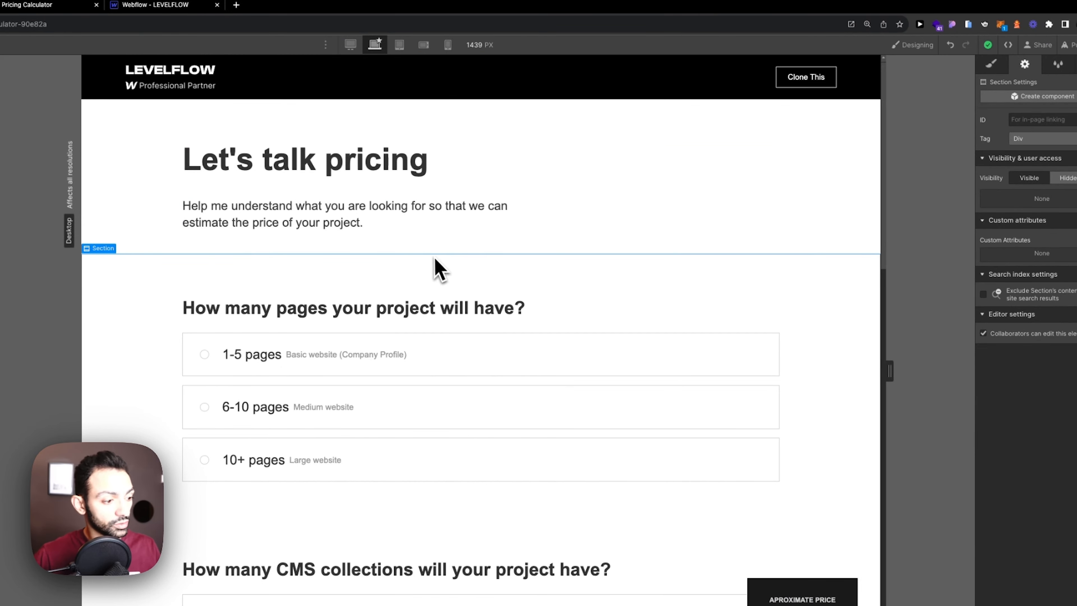